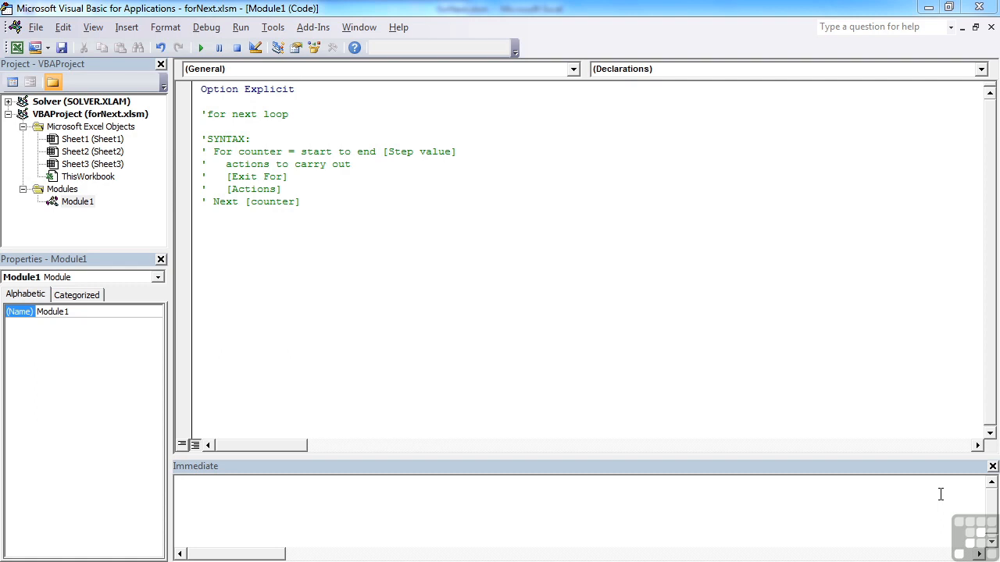
{"action": "mouse_move", "coordinate": [656, 354]}
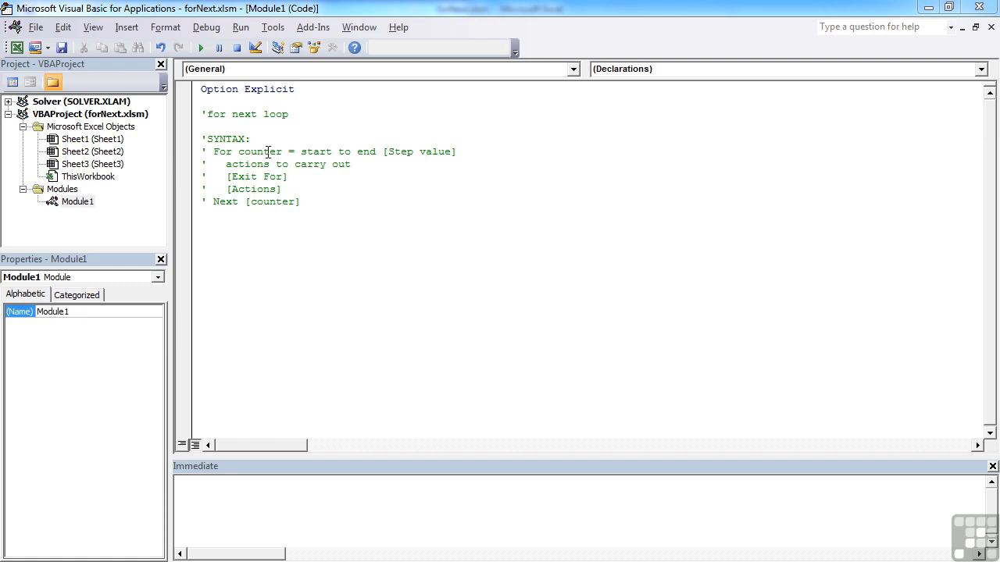
{"action": "mouse_move", "coordinate": [316, 151]}
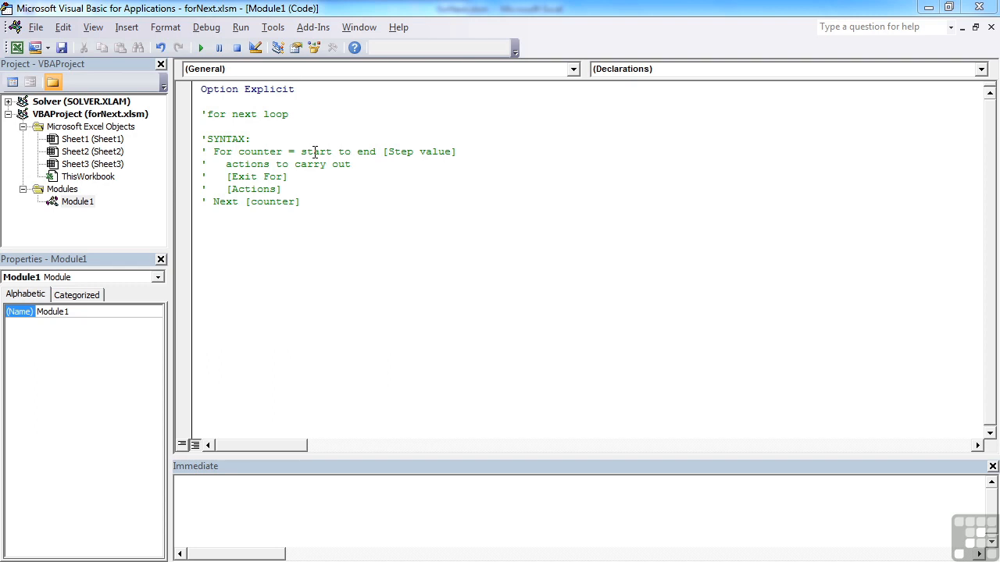
Step: Position the cursor on a fresh line in Module1 below the existing syntax comments
{"action": "left_click", "coordinate": [225, 151]}
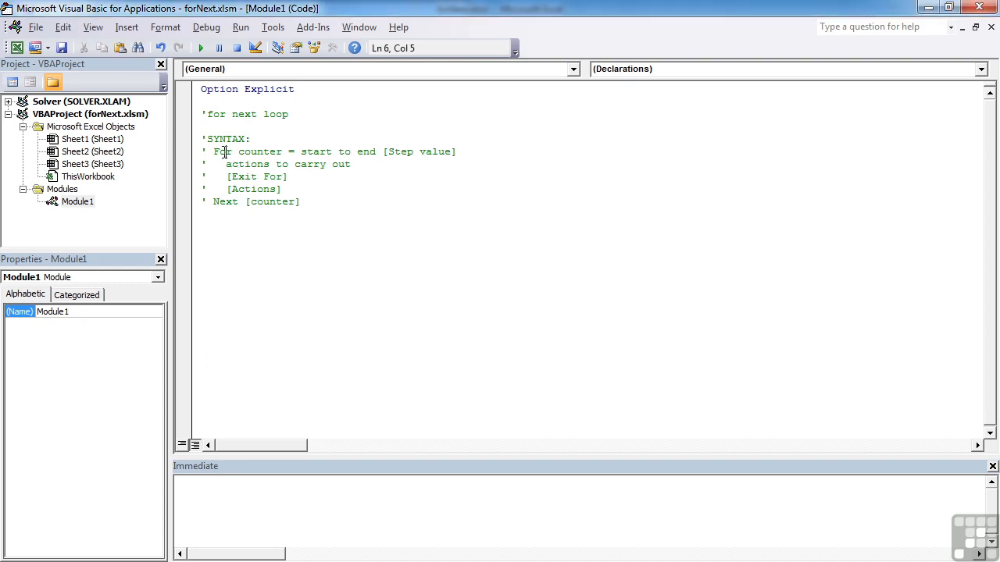
{"action": "left_click", "coordinate": [232, 202]}
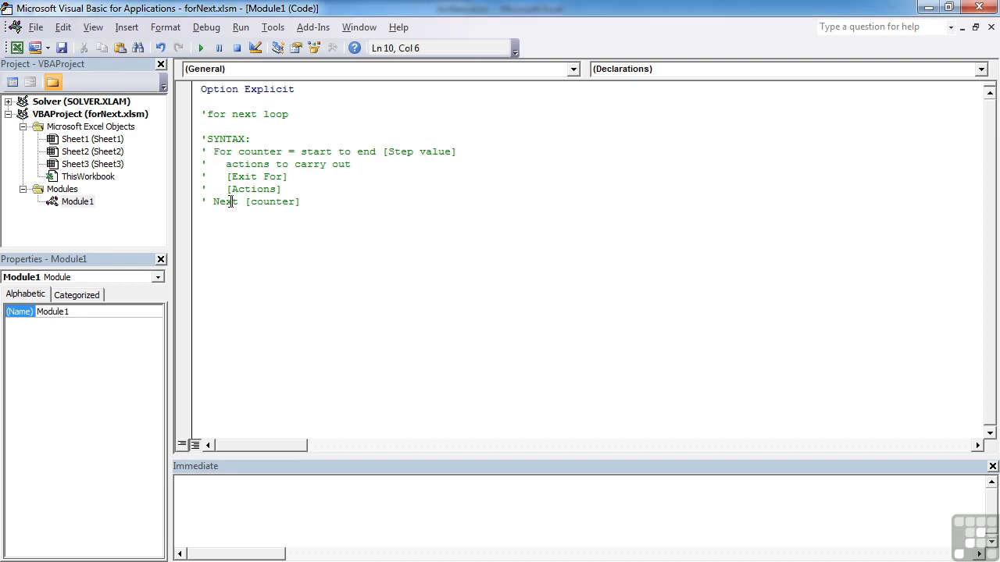
{"action": "left_click", "coordinate": [240, 151]}
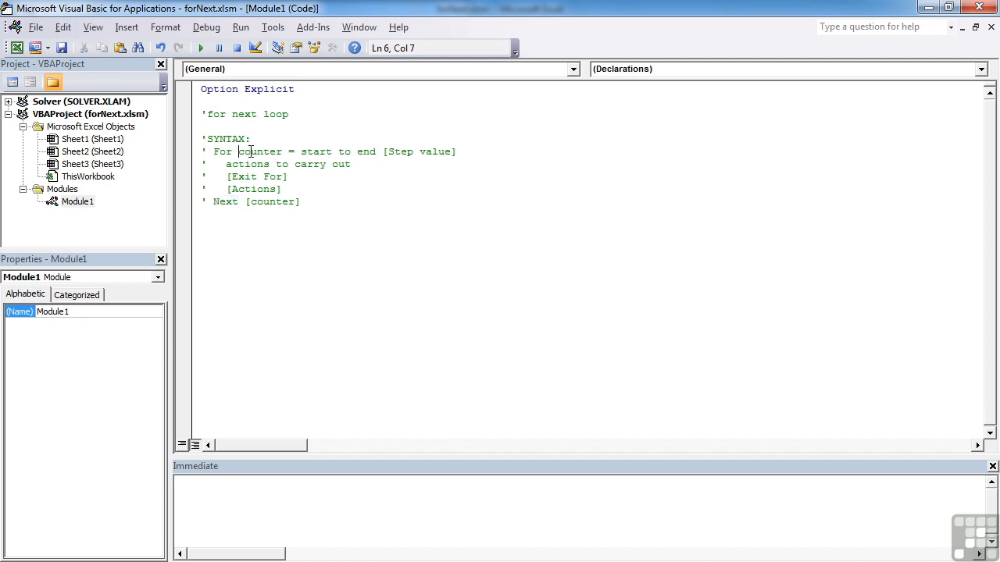
{"action": "mouse_move", "coordinate": [253, 152]}
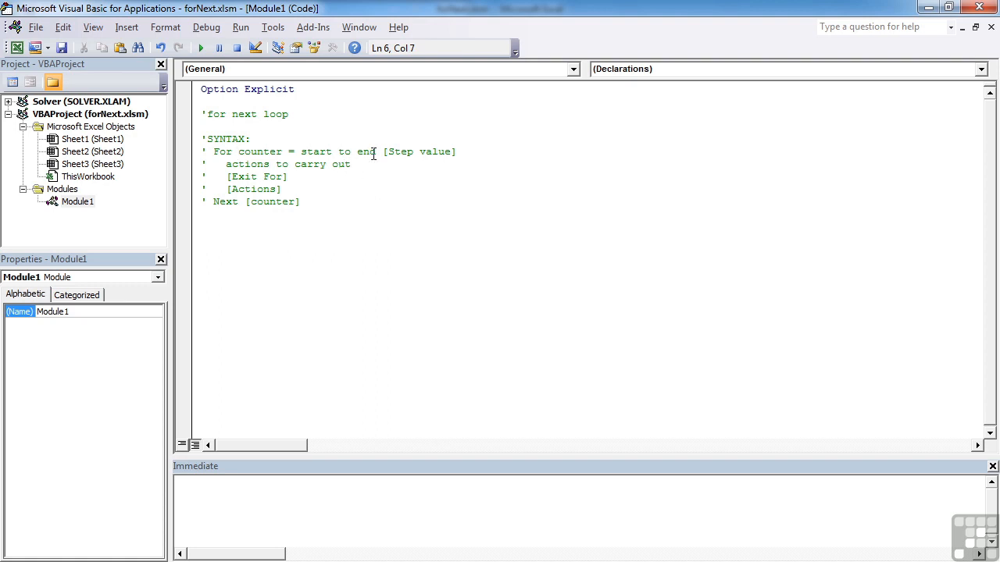
{"action": "mouse_move", "coordinate": [437, 152]}
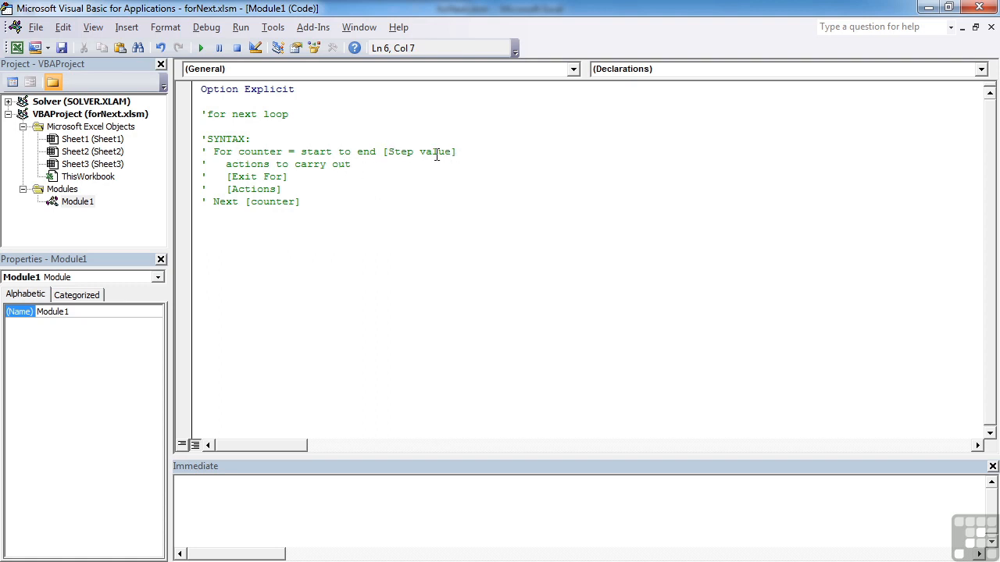
{"action": "mouse_move", "coordinate": [397, 155]}
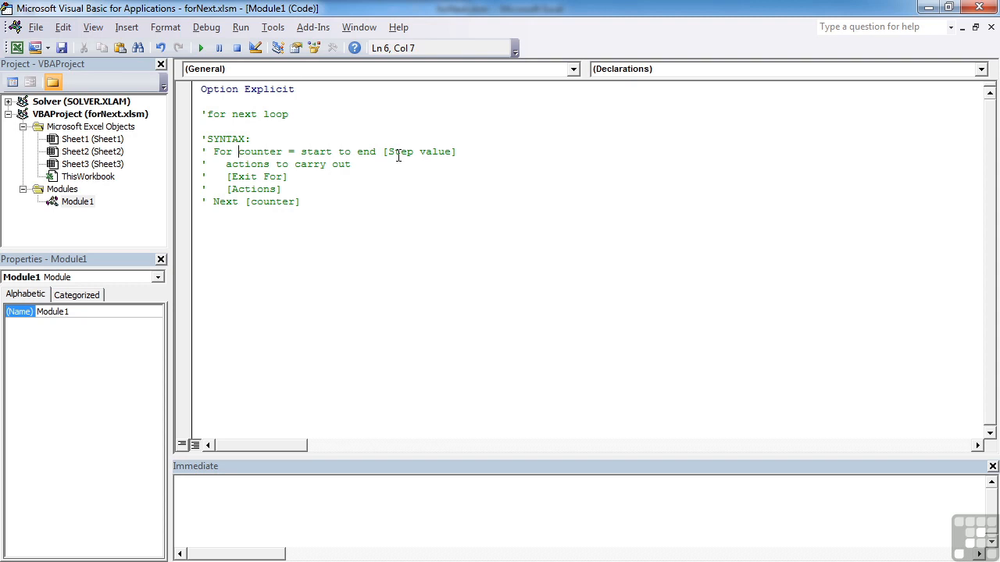
{"action": "mouse_move", "coordinate": [357, 148]}
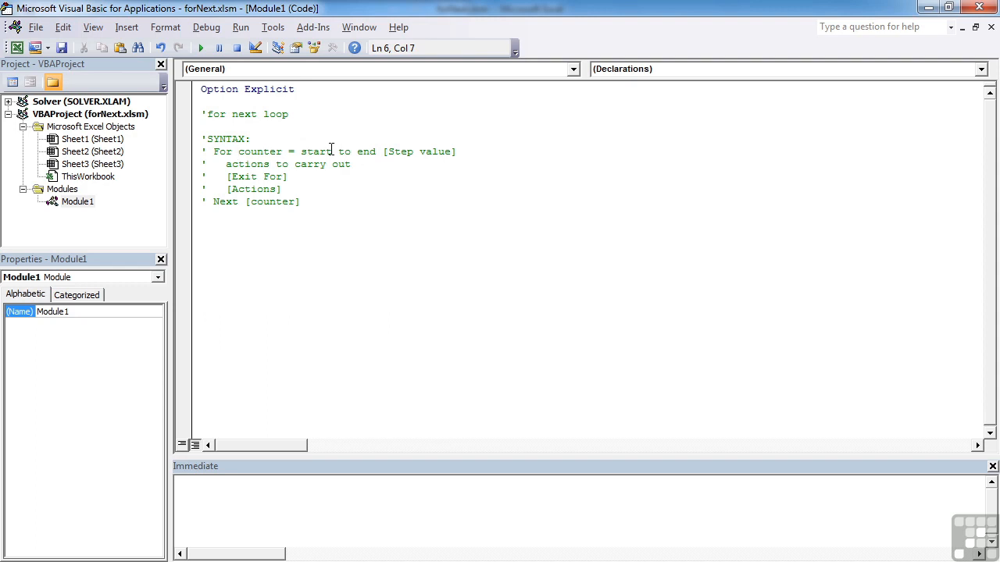
{"action": "mouse_move", "coordinate": [240, 205]}
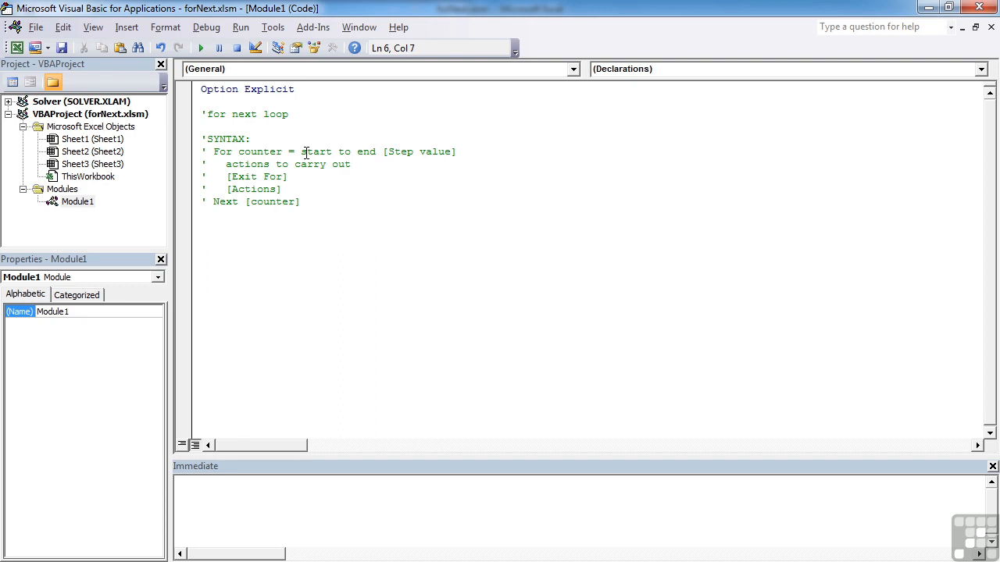
{"action": "mouse_move", "coordinate": [269, 163]}
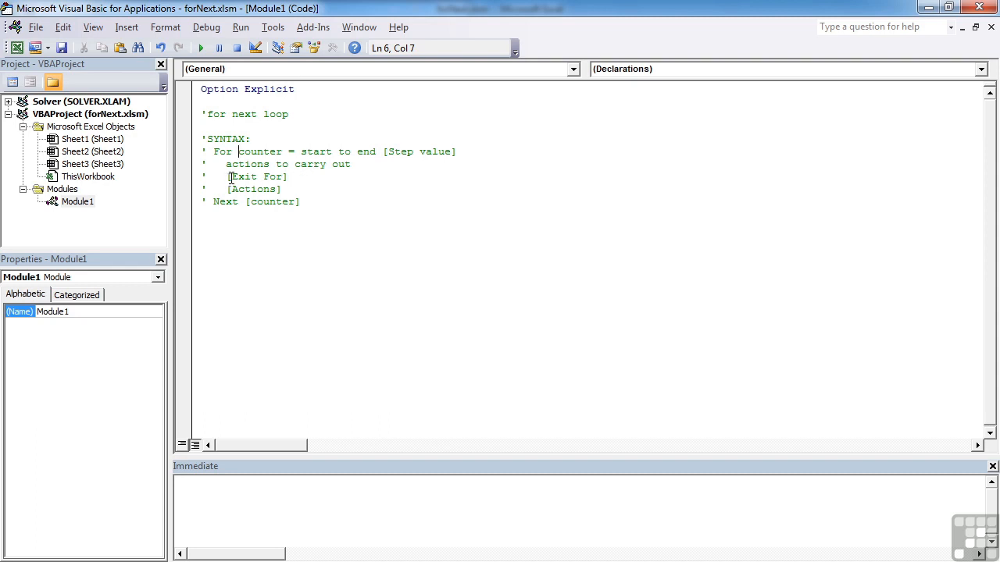
{"action": "mouse_move", "coordinate": [294, 178]}
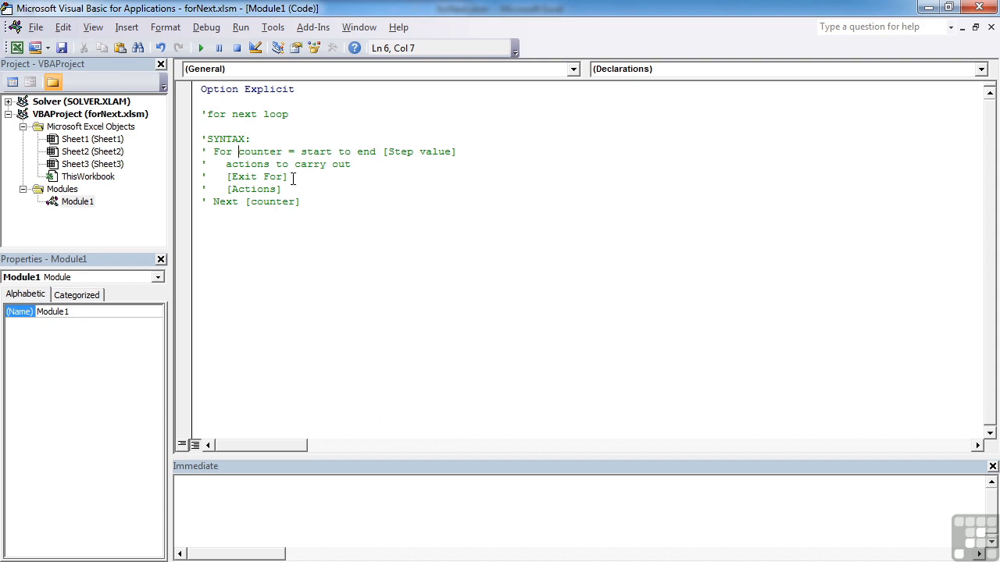
{"action": "mouse_move", "coordinate": [288, 152]}
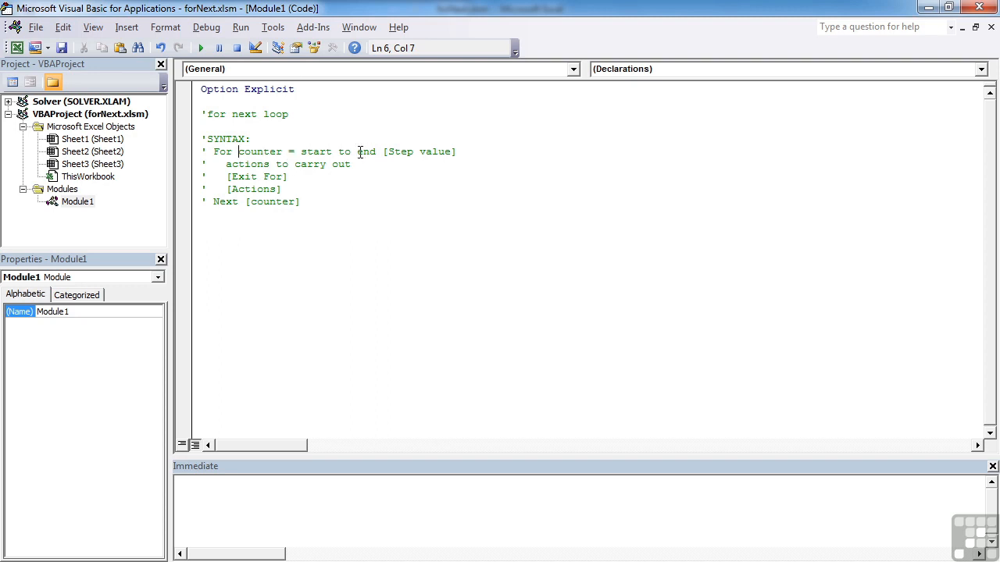
{"action": "left_click", "coordinate": [219, 214]}
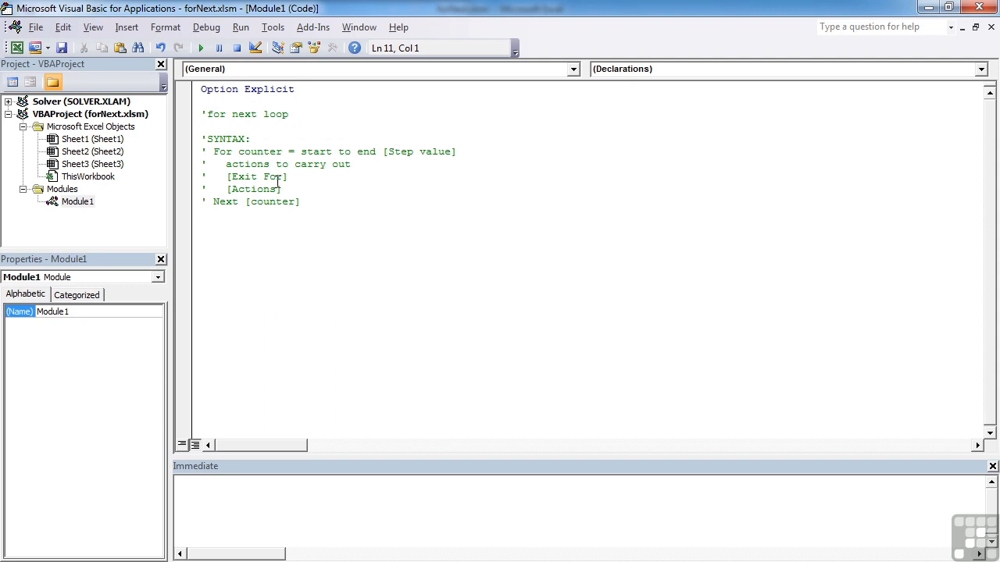
{"action": "key", "text": "Return"}
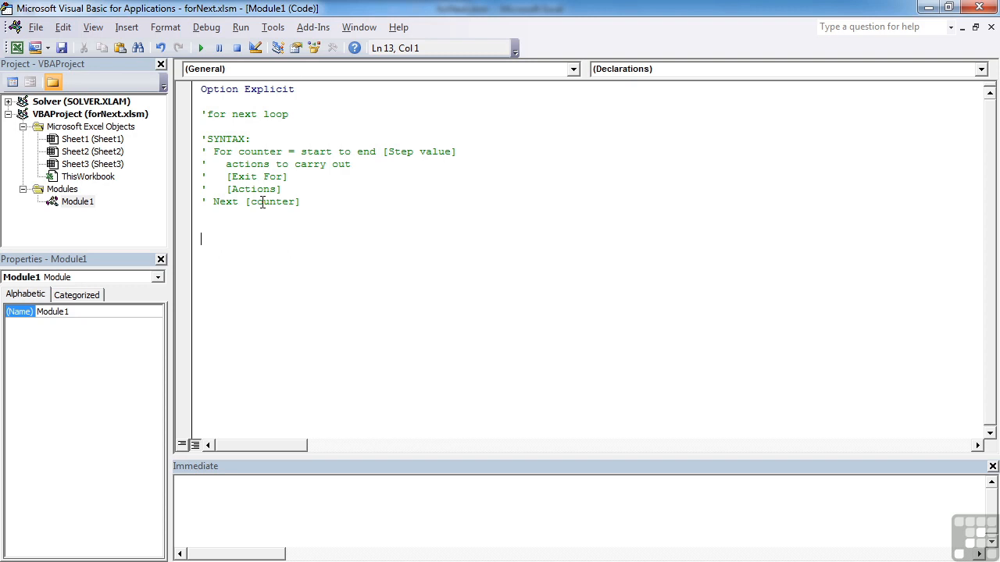
Step: Create Sub testFill and declare Dim x As Integer inside it
{"action": "type", "text": "sub testFill("}
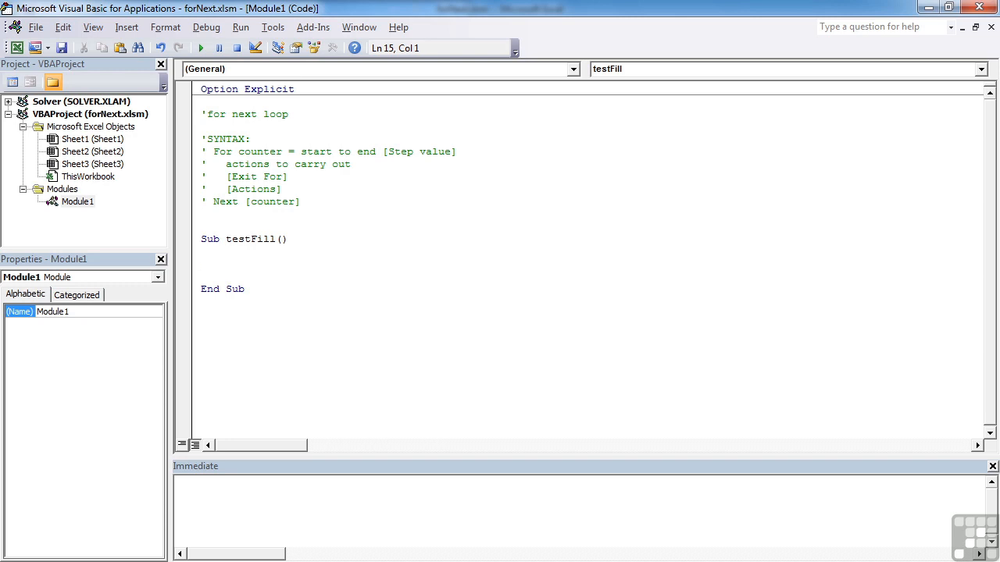
{"action": "type", "text": "dim"}
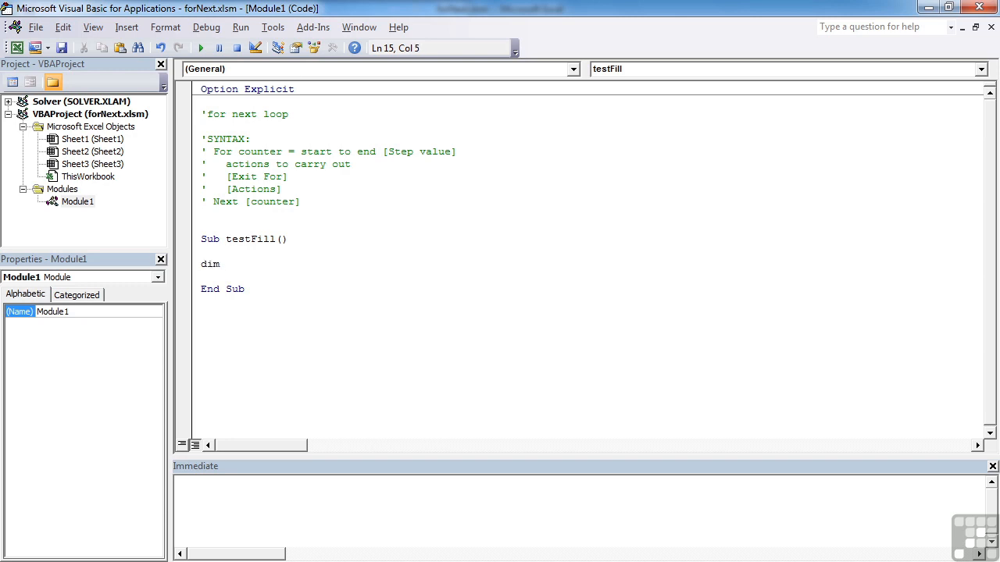
{"action": "type", "text": "x as"}
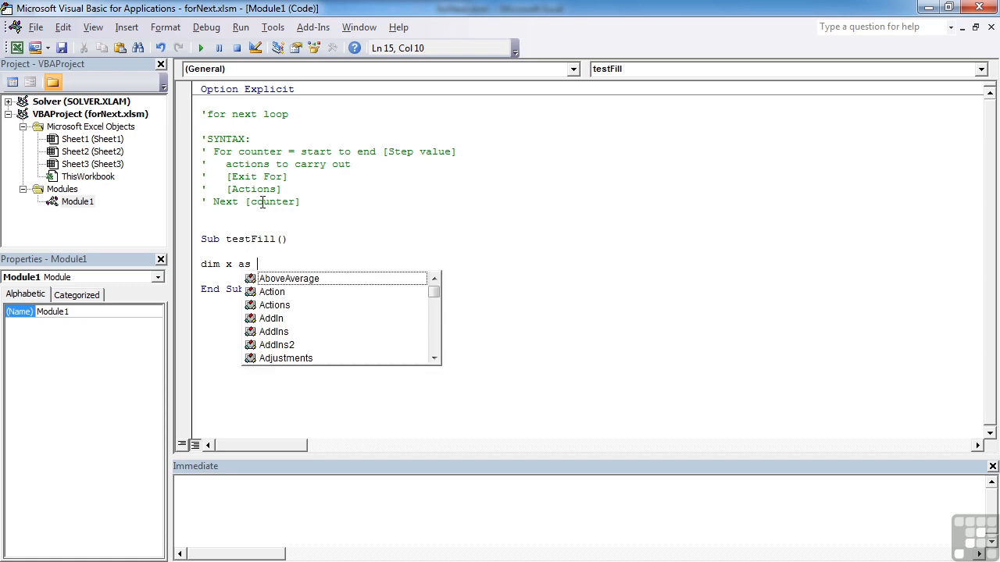
{"action": "type", "text": "Integer"}
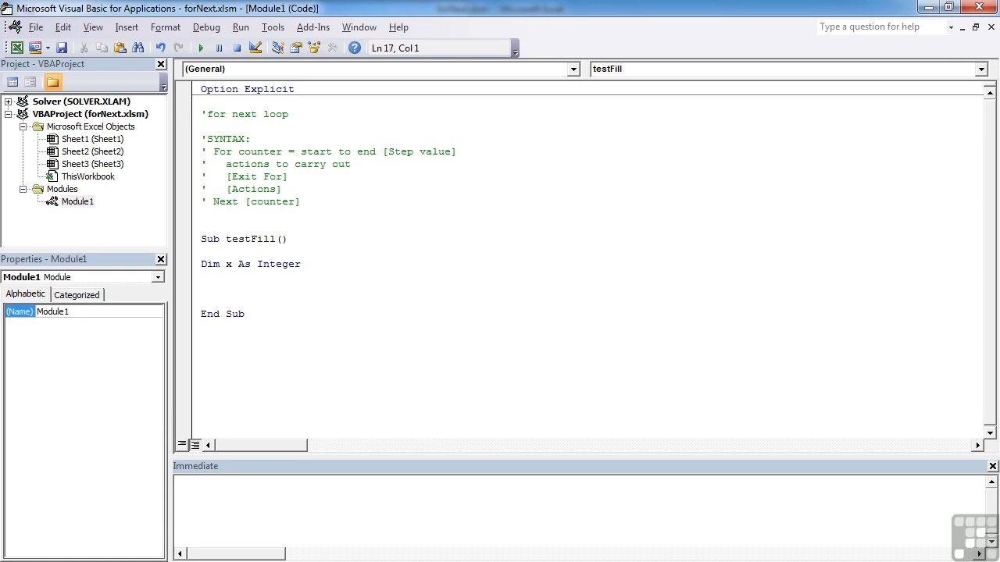
{"action": "left_click", "coordinate": [201, 289]}
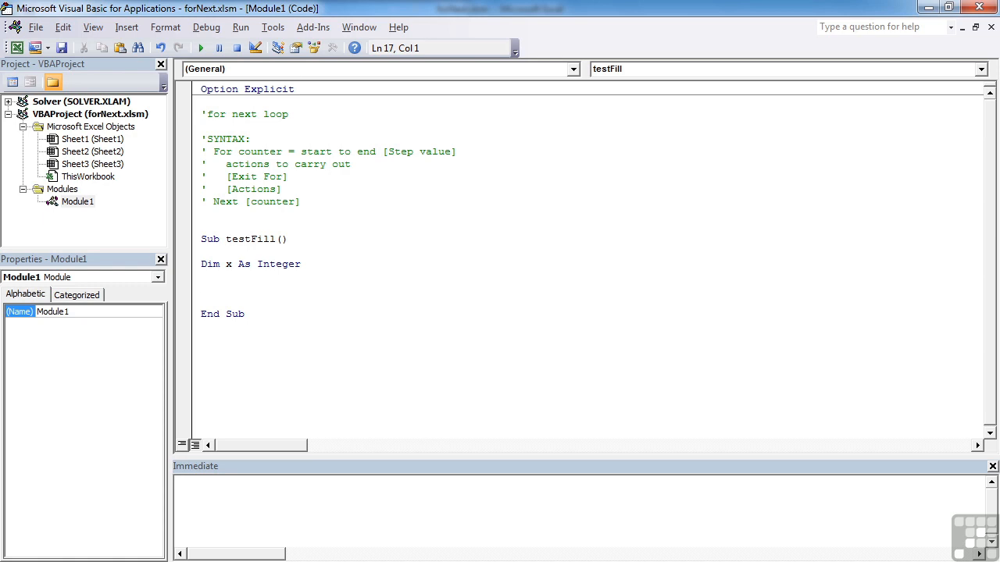
Step: Write For x = 1 To 20 and begin the ActiveCell.Offset assignment inside the loop
{"action": "type", "text": "for x ="}
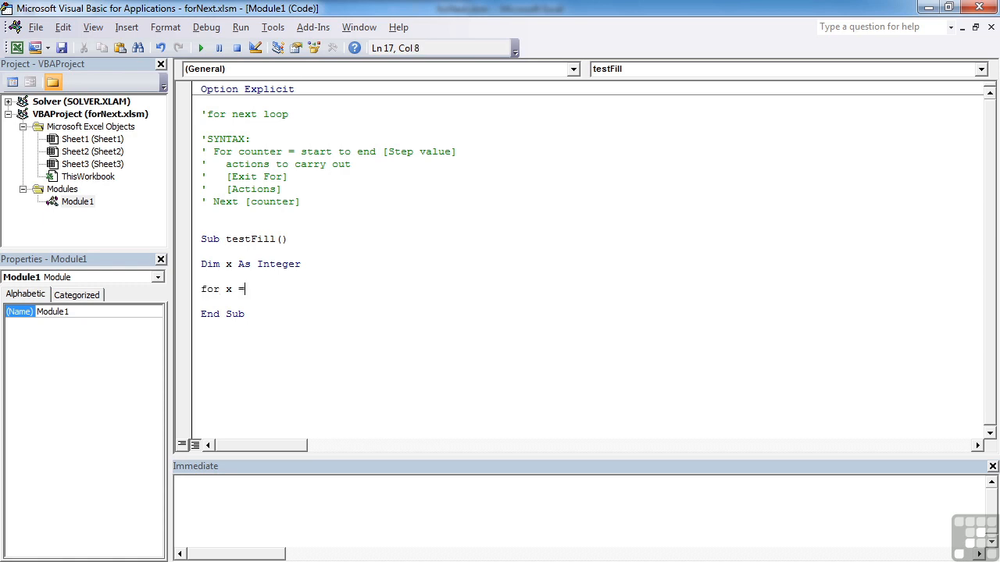
{"action": "type", "text": "1 t"}
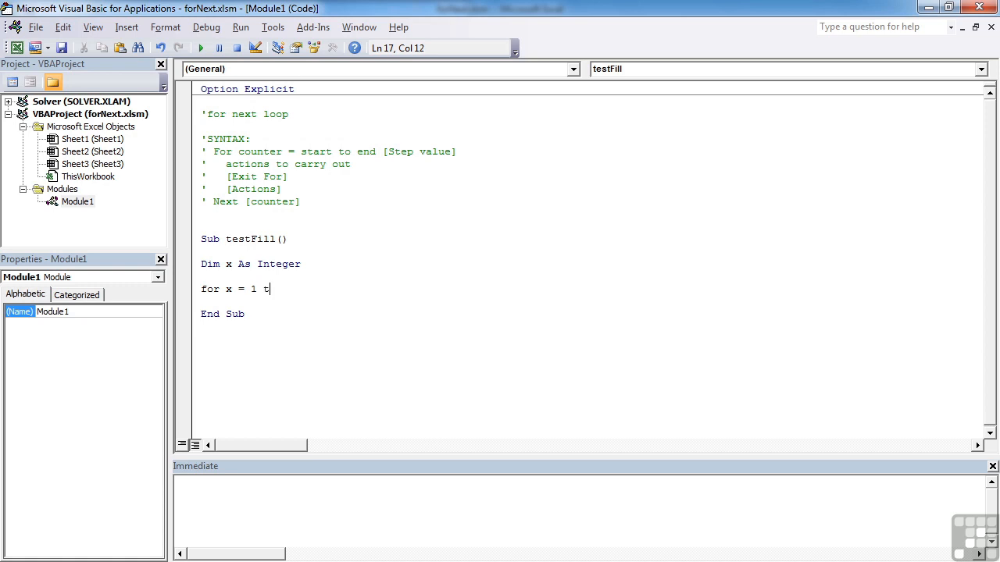
{"action": "type", "text": "o 20"}
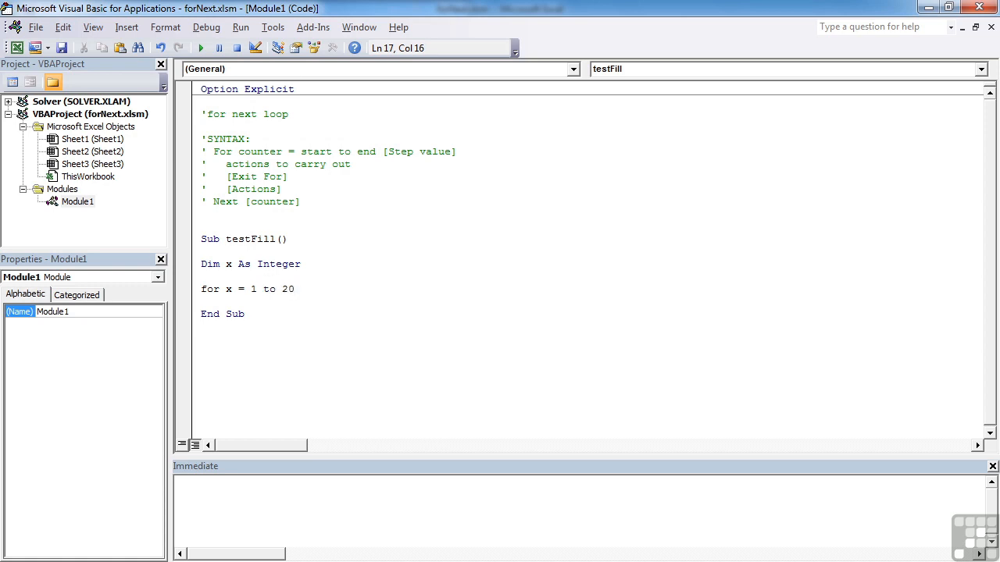
{"action": "type", "text": "a"}
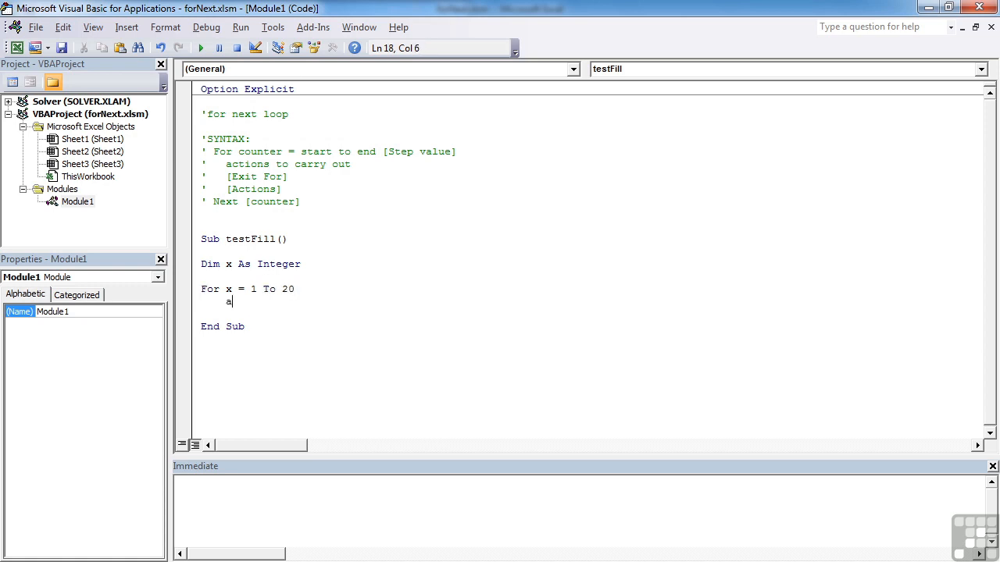
{"action": "type", "text": "ctivecell"}
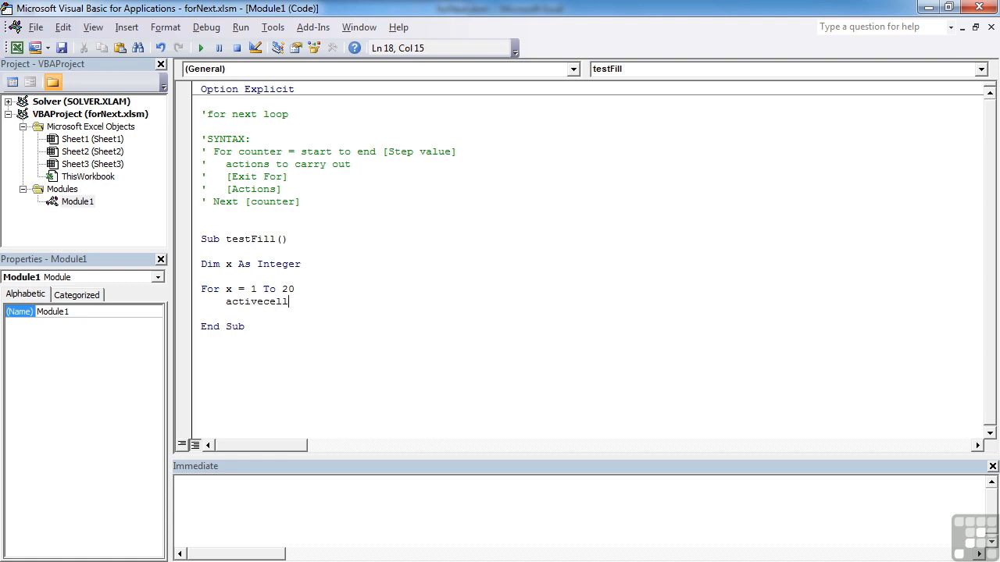
{"action": "type", "text": ".off"}
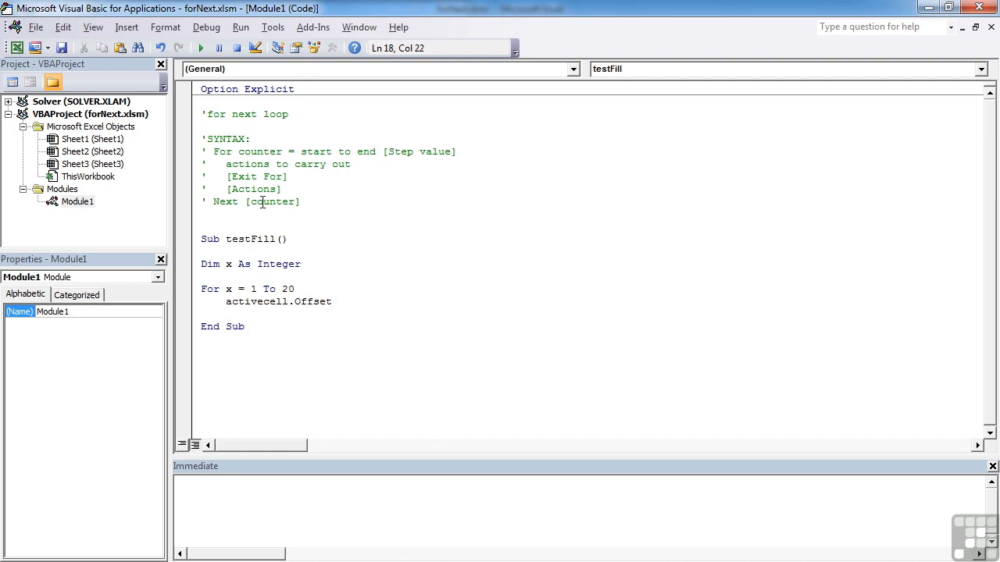
{"action": "type", "text": "("}
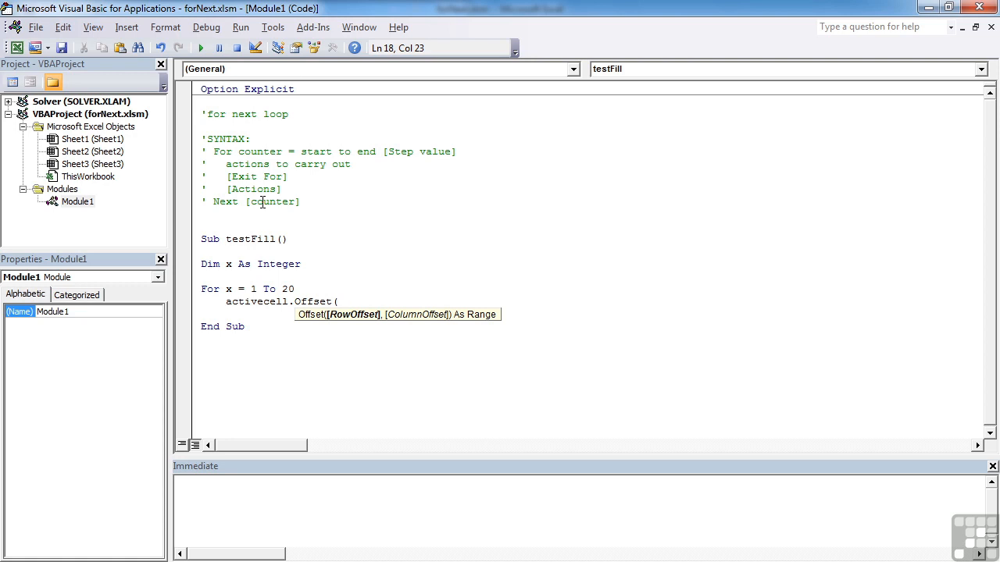
Step: Complete ActiveCell.Offset(x, 0) = x and close the loop with Next
{"action": "type", "text": "x"}
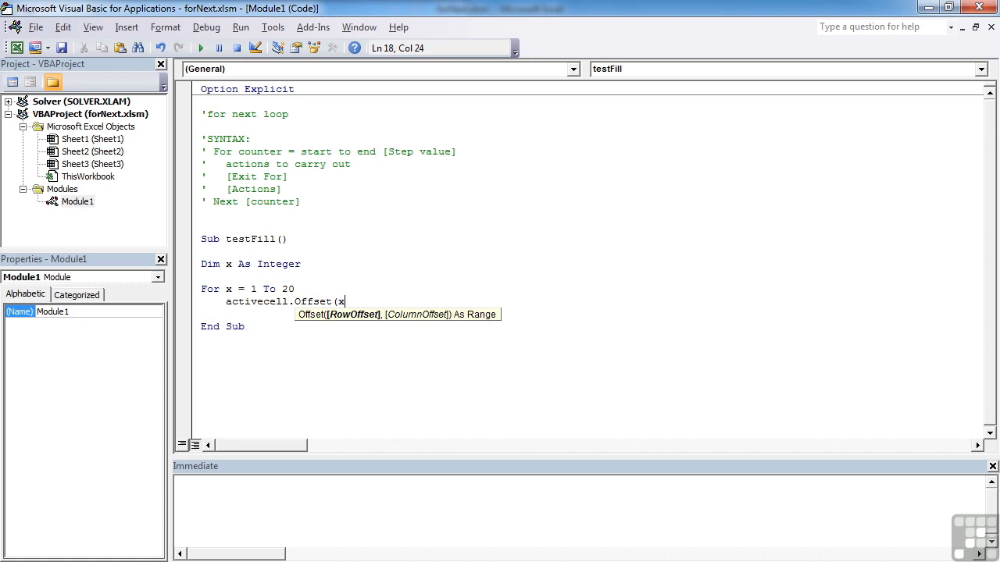
{"action": "type", "text": ",0"}
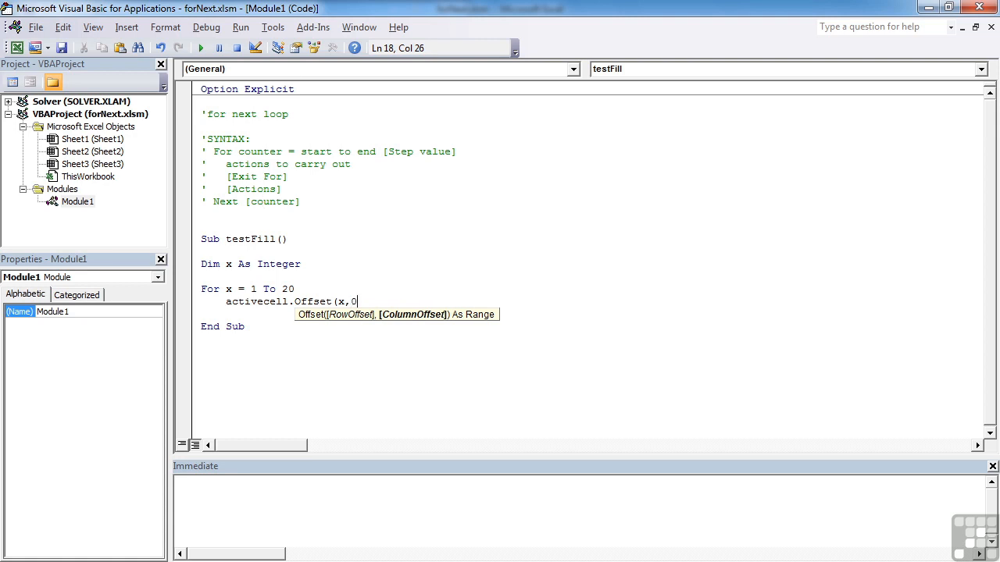
{"action": "type", "text": ") ="}
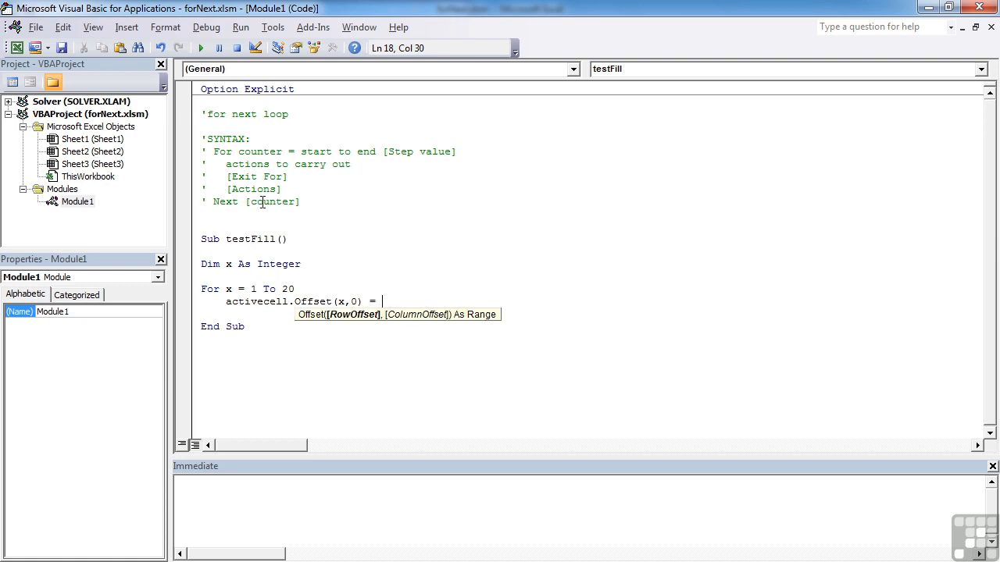
{"action": "type", "text": "x"}
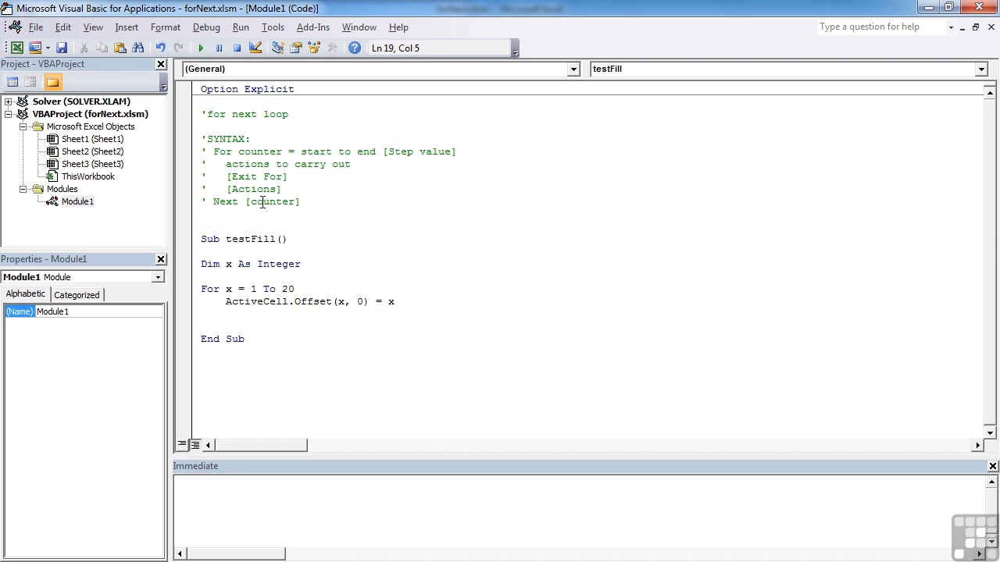
{"action": "type", "text": "Next"}
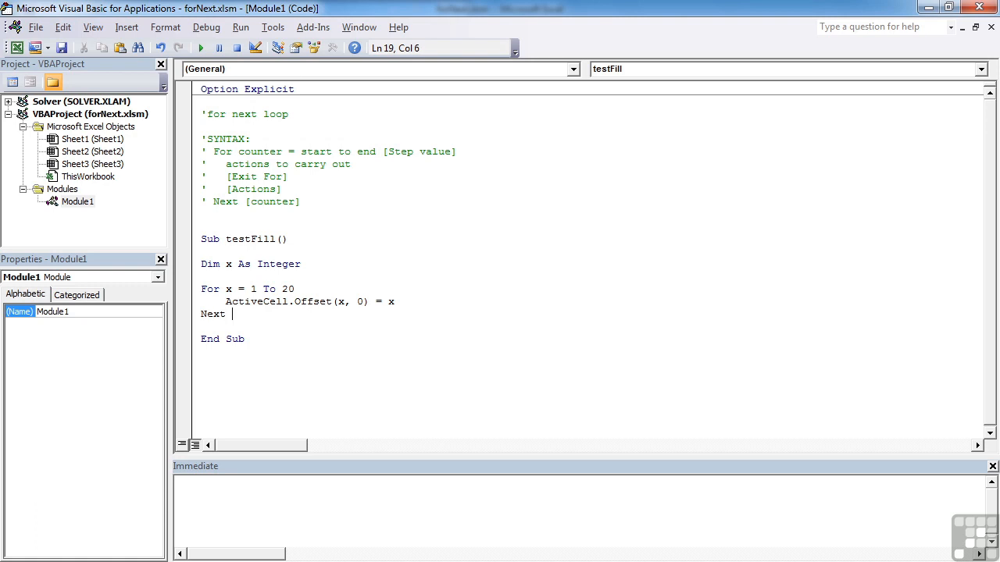
{"action": "type", "text": "x"}
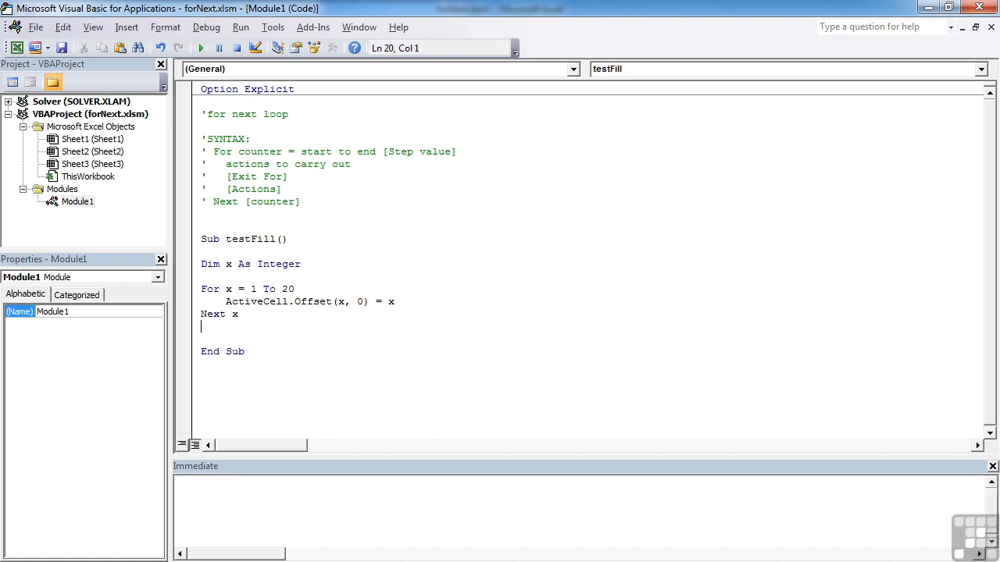
{"action": "key", "text": "BackSpace"}
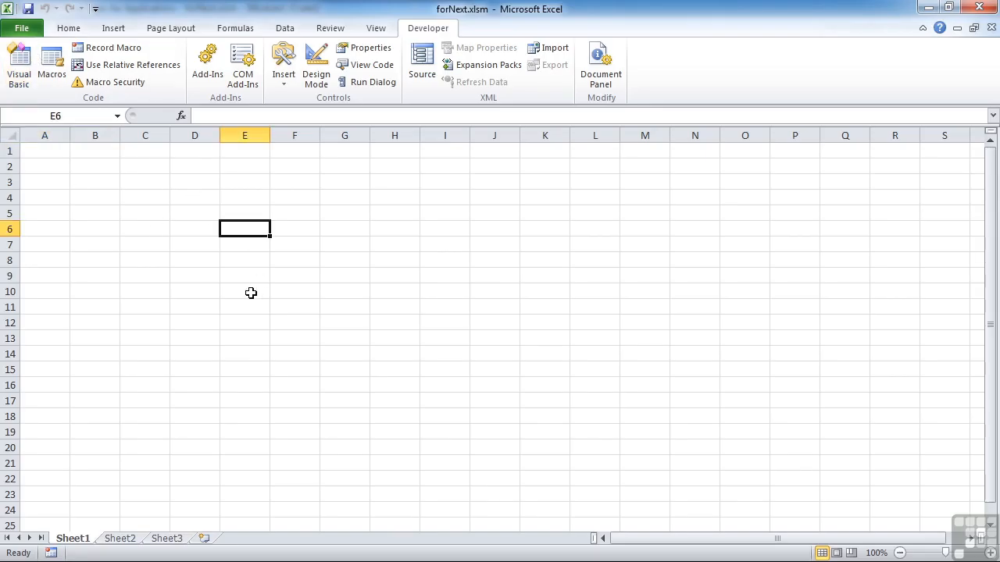
{"action": "left_click", "coordinate": [19, 65]}
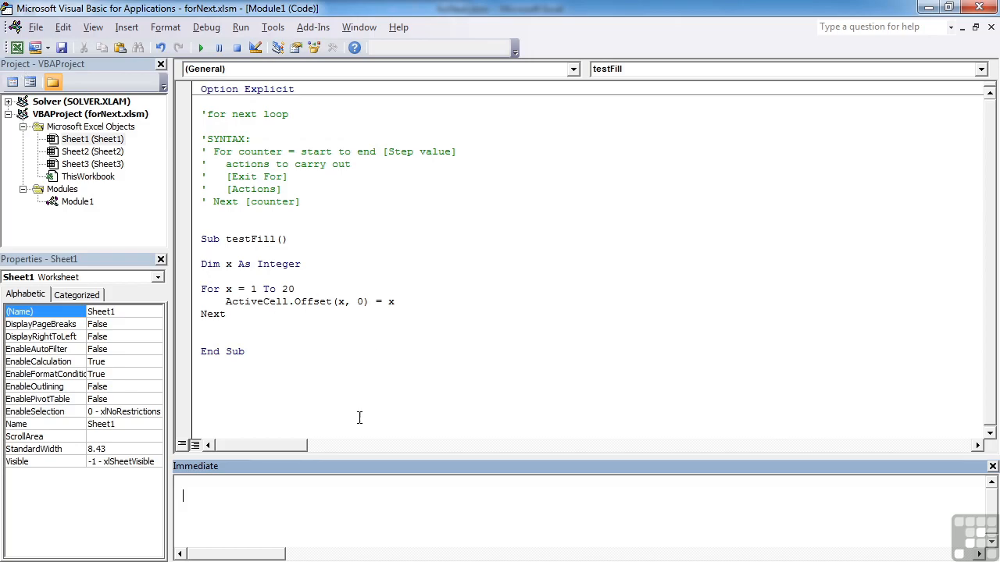
Step: Run testFill from the Immediate window so the cells below E6 fill with 1 through 20
{"action": "double_click", "coordinate": [250, 239]}
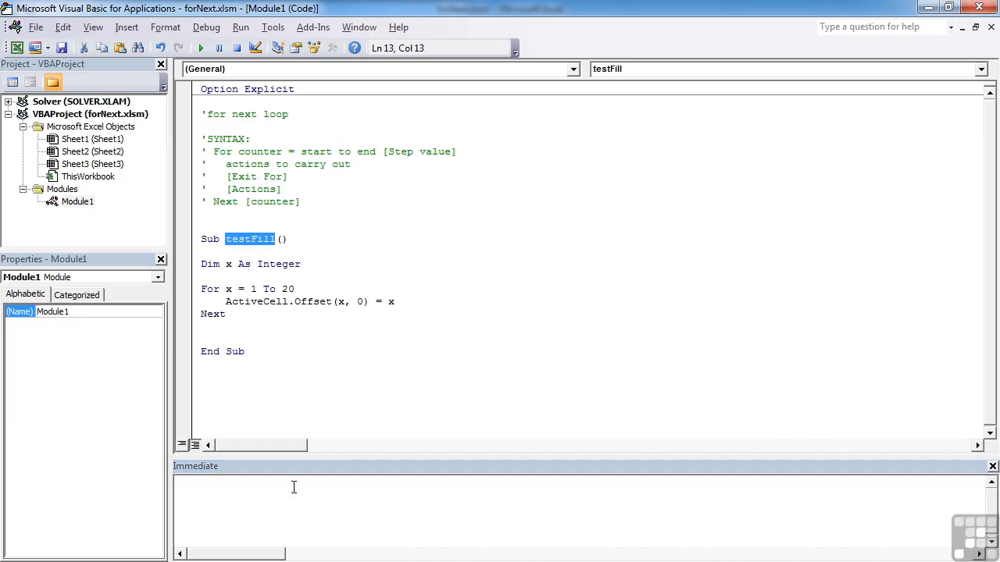
{"action": "type", "text": "testFill"}
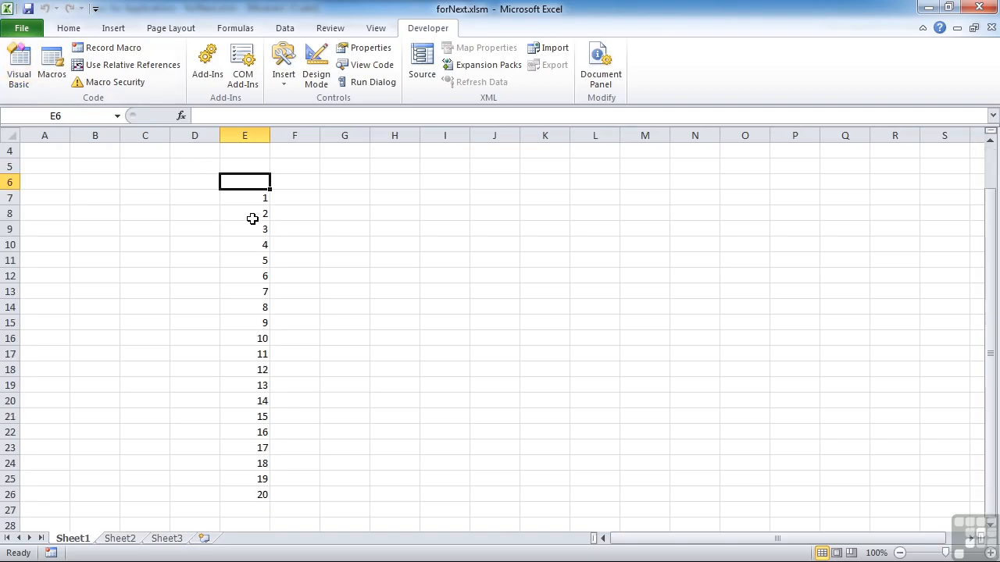
{"action": "left_click", "coordinate": [243, 244]}
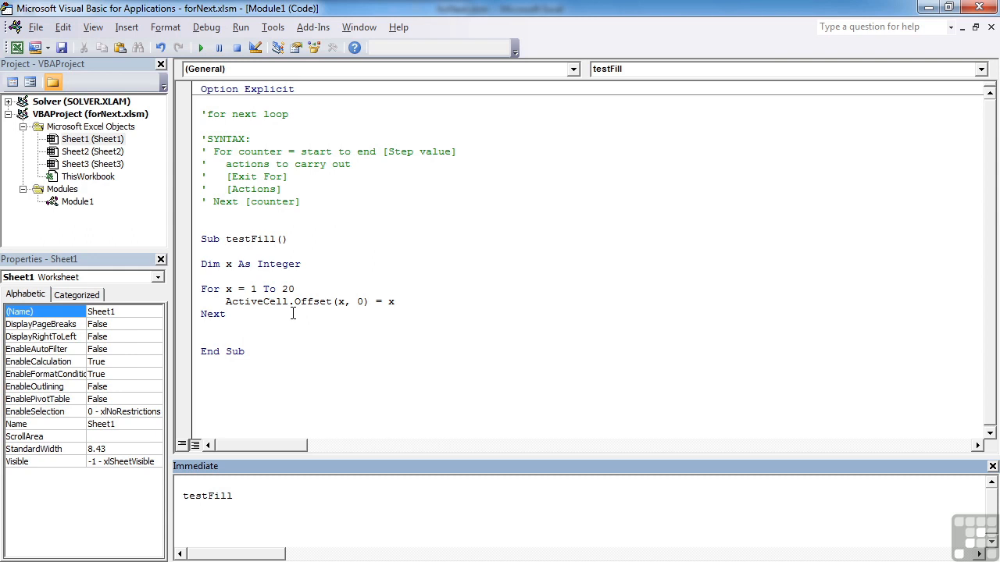
Step: Change the loop header to For x = 1 To 20 Step 2
{"action": "left_click", "coordinate": [184, 510]}
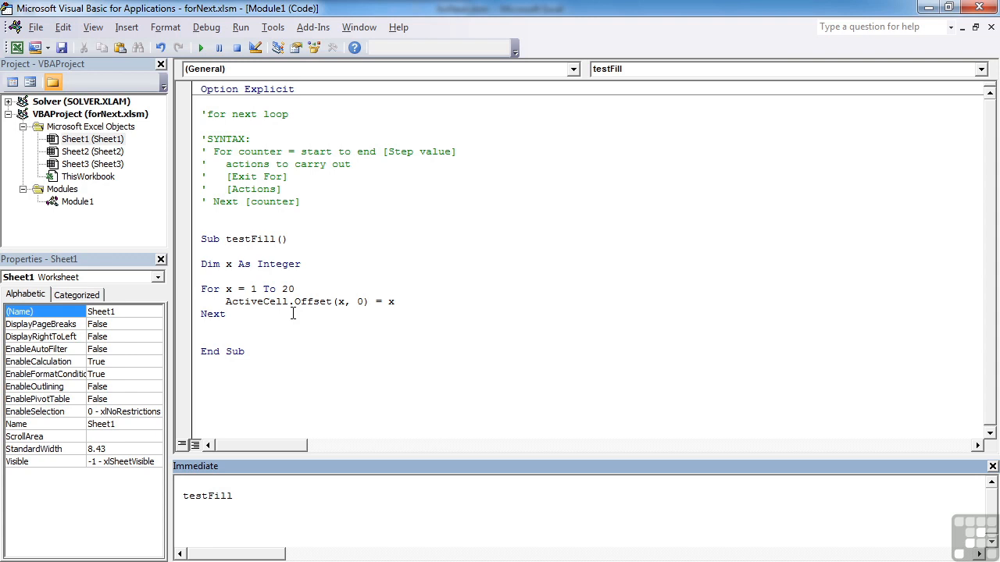
{"action": "left_click", "coordinate": [228, 287]}
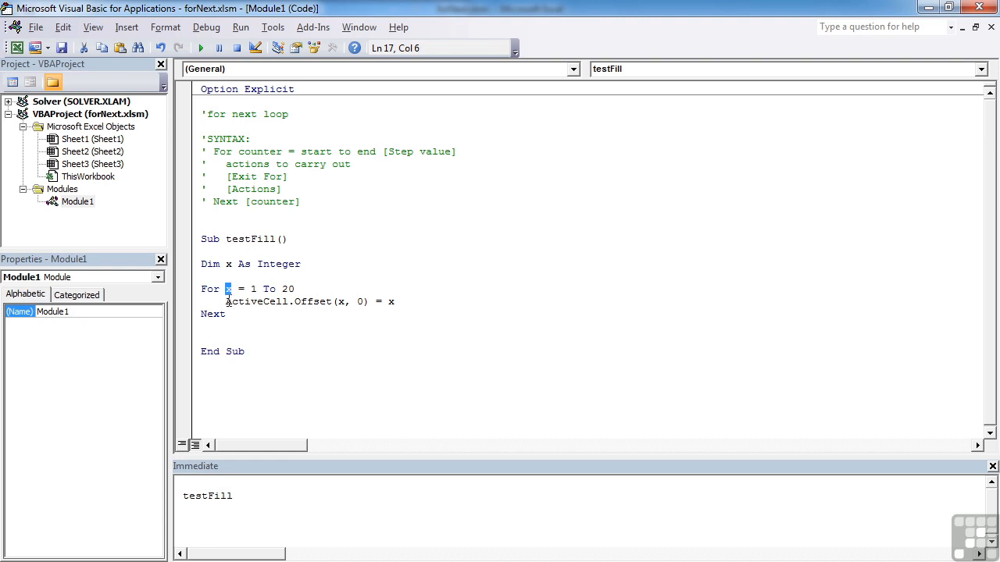
{"action": "left_click", "coordinate": [295, 288]}
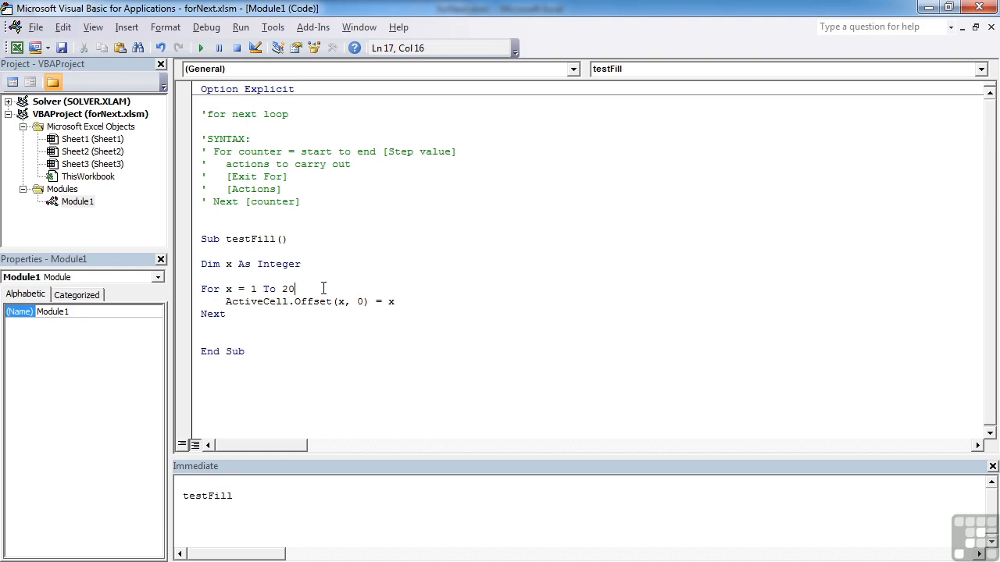
{"action": "type", "text": "ste"}
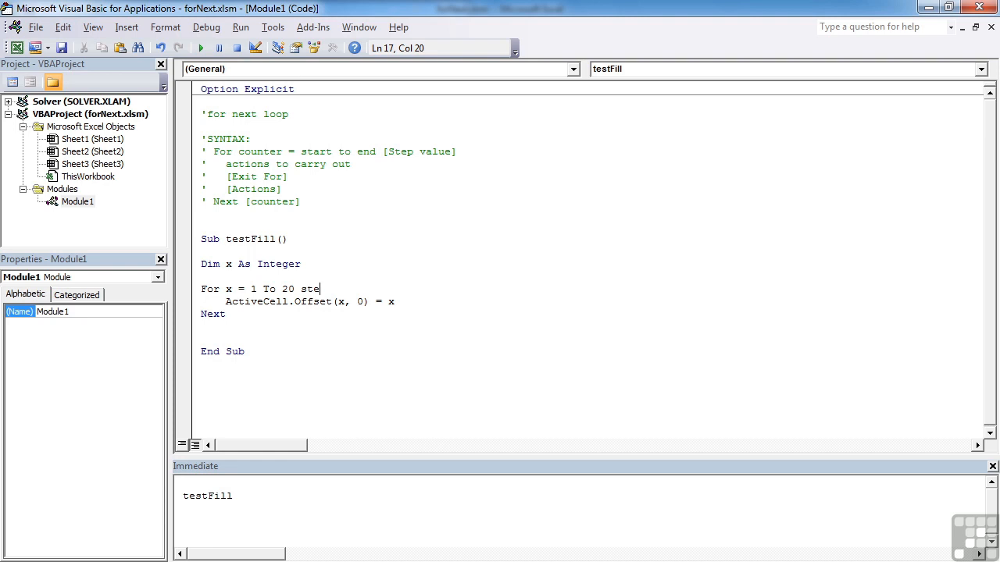
{"action": "type", "text": "p"}
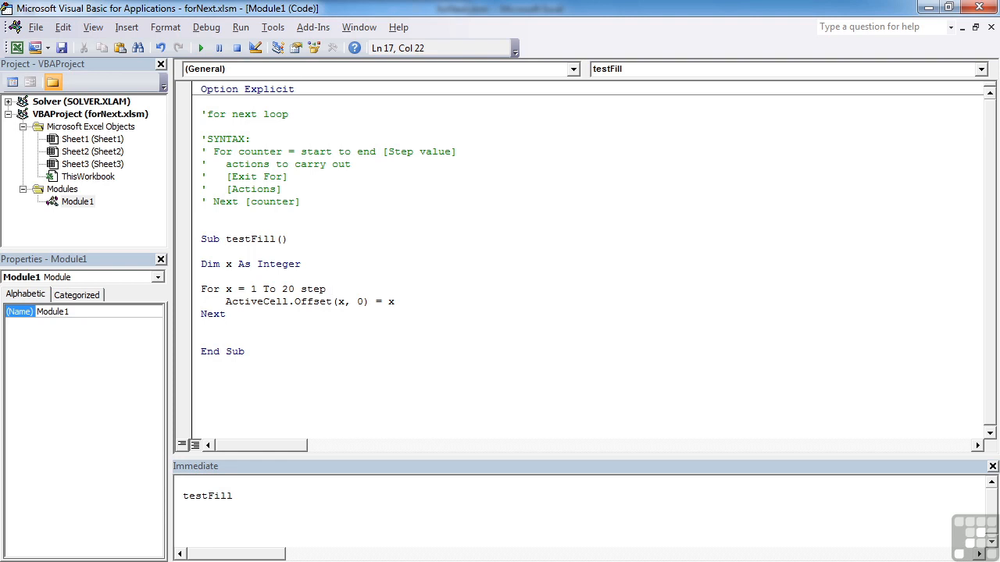
{"action": "type", "text": "2"}
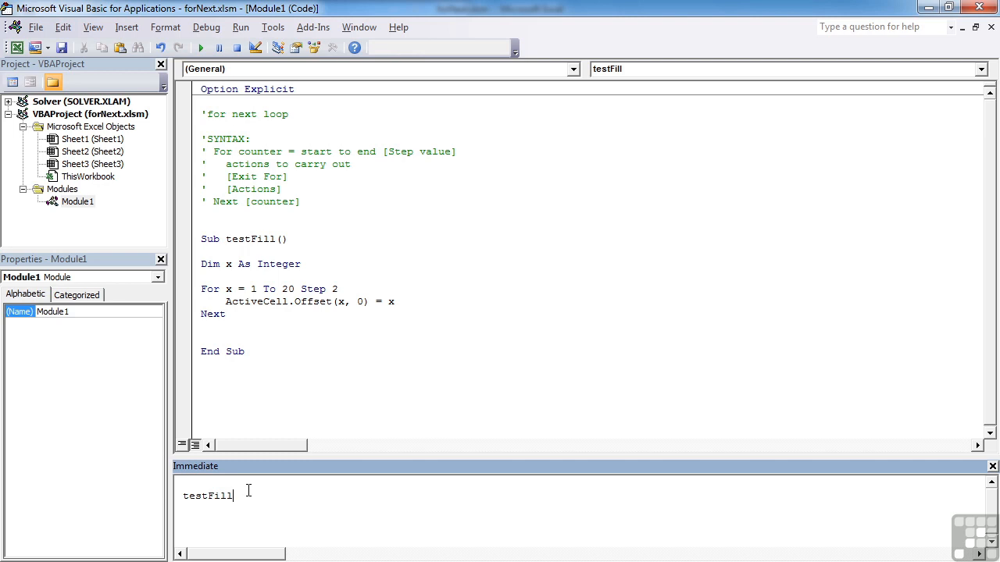
{"action": "mouse_move", "coordinate": [17, 47]}
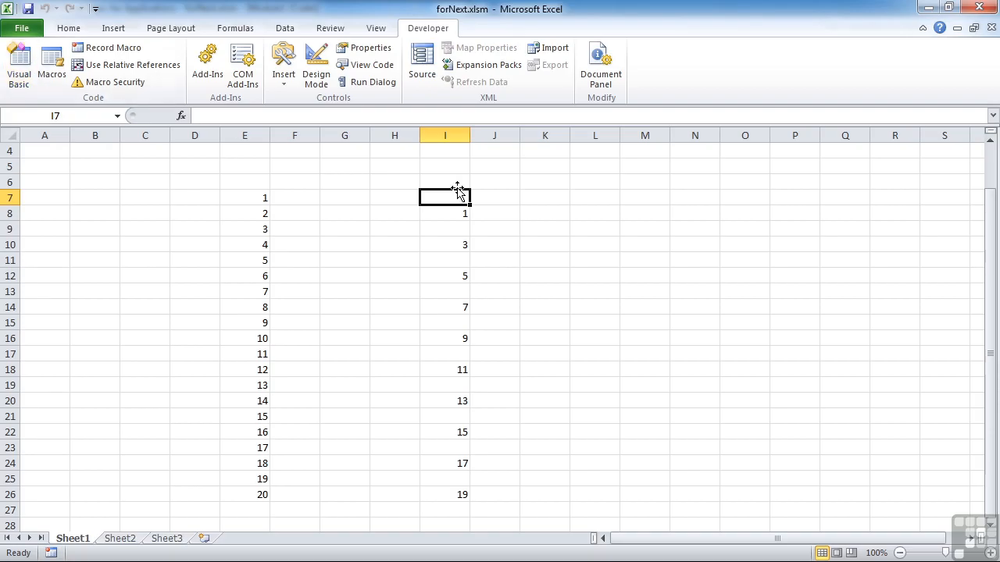
{"action": "mouse_move", "coordinate": [461, 275]}
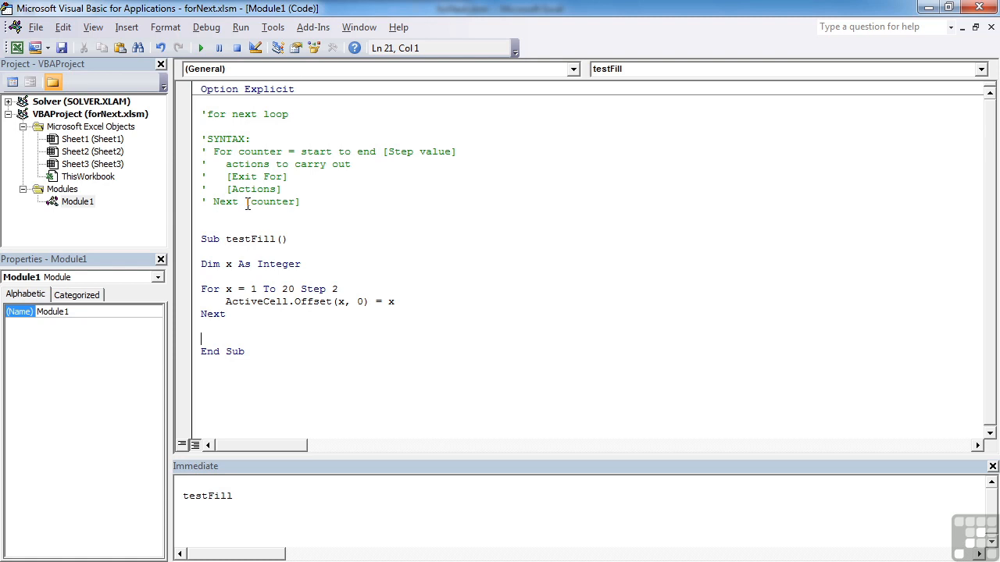
Step: Create Sub FindNum and declare Dim search As Integer
{"action": "type", "text": "s"}
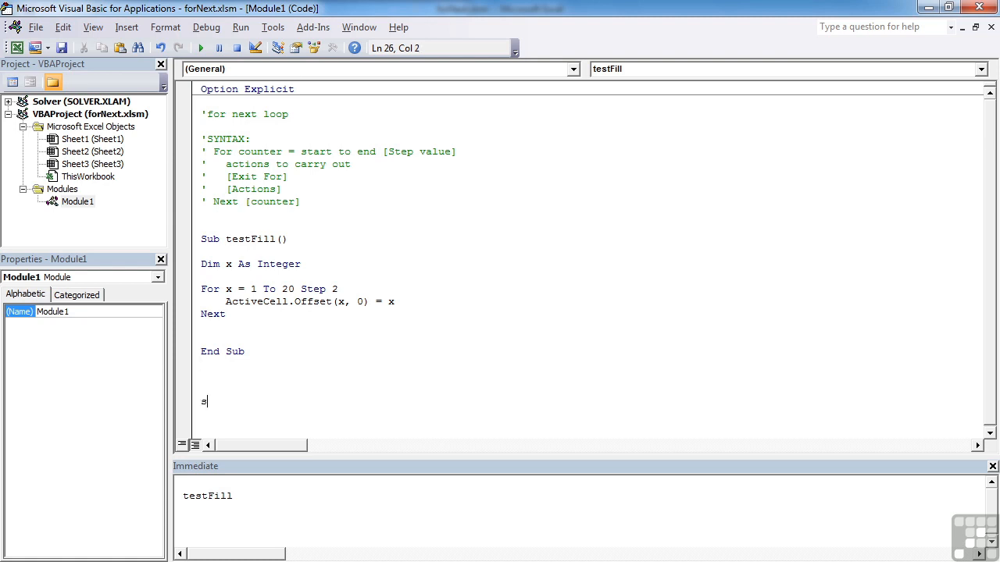
{"action": "type", "text": "ub FindNum("}
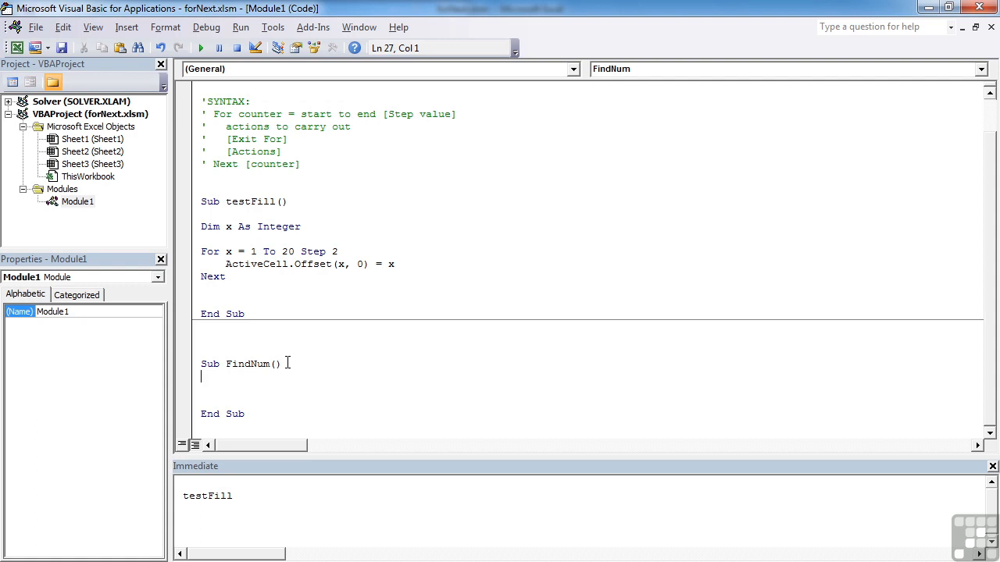
{"action": "type", "text": "dim"}
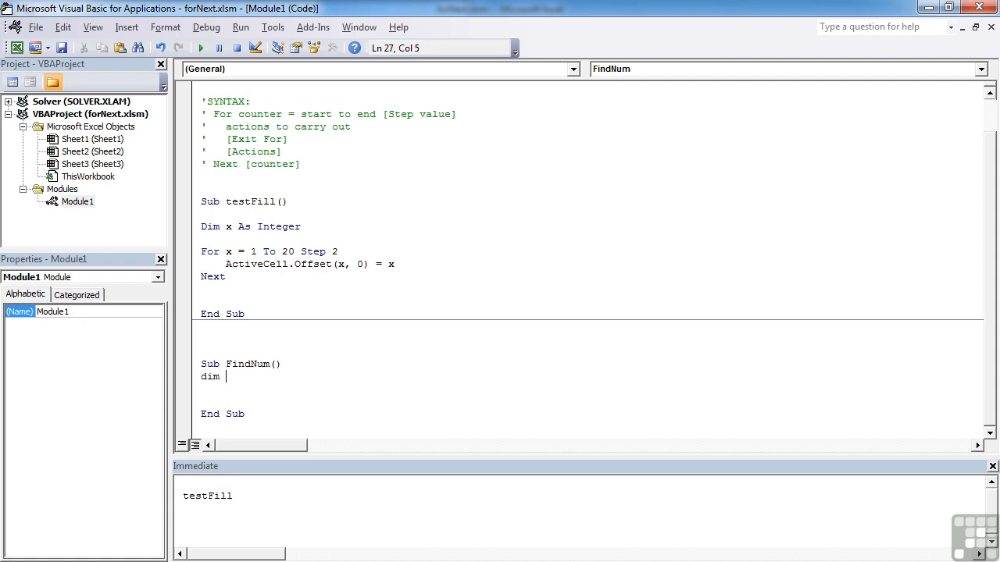
{"action": "type", "text": "search"}
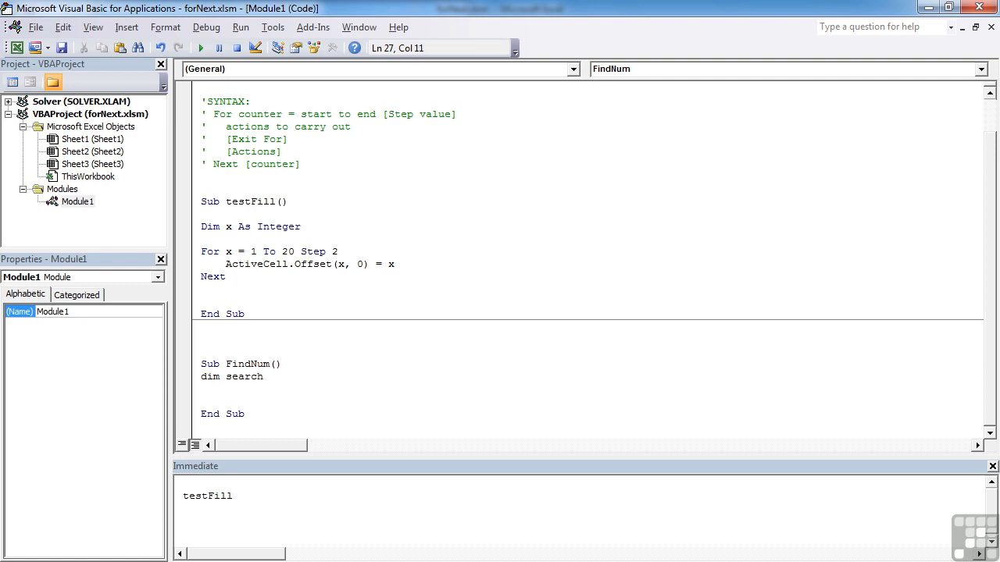
{"action": "type", "text": "as integer"}
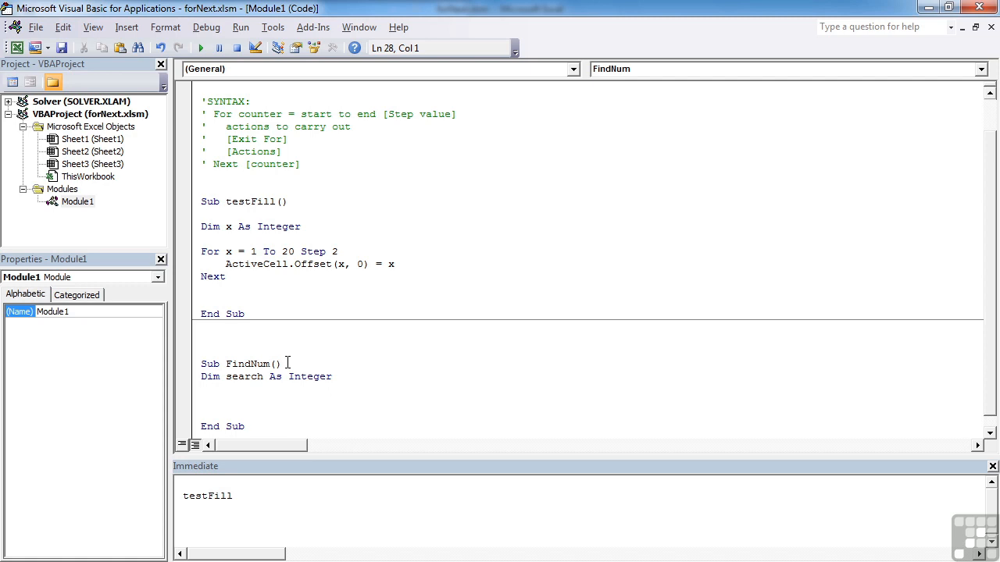
Step: Declare k and m As Integer and assign search = 9
{"action": "type", "text": "D"}
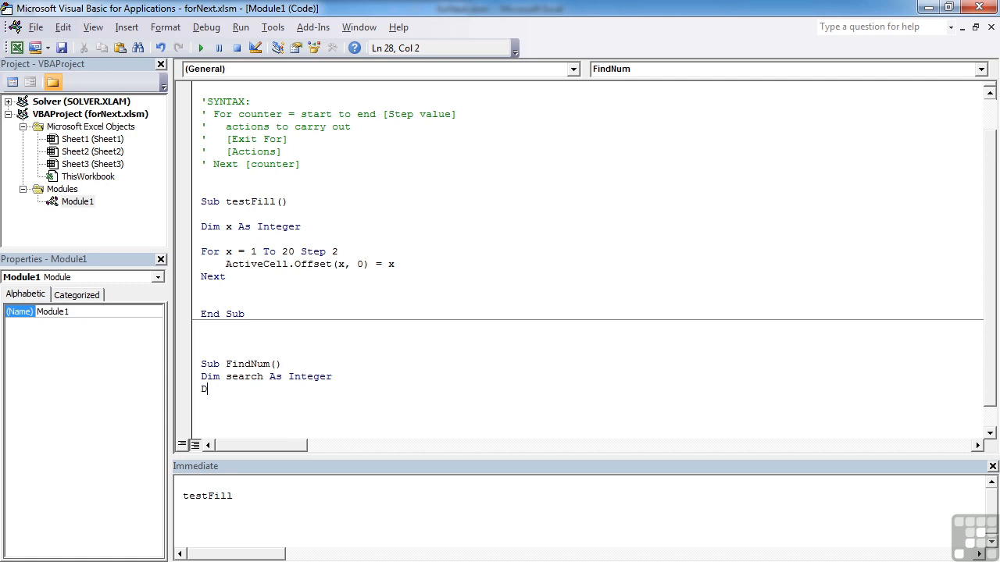
{"action": "type", "text": "Im k a"}
{"action": "type", "text": "di"}
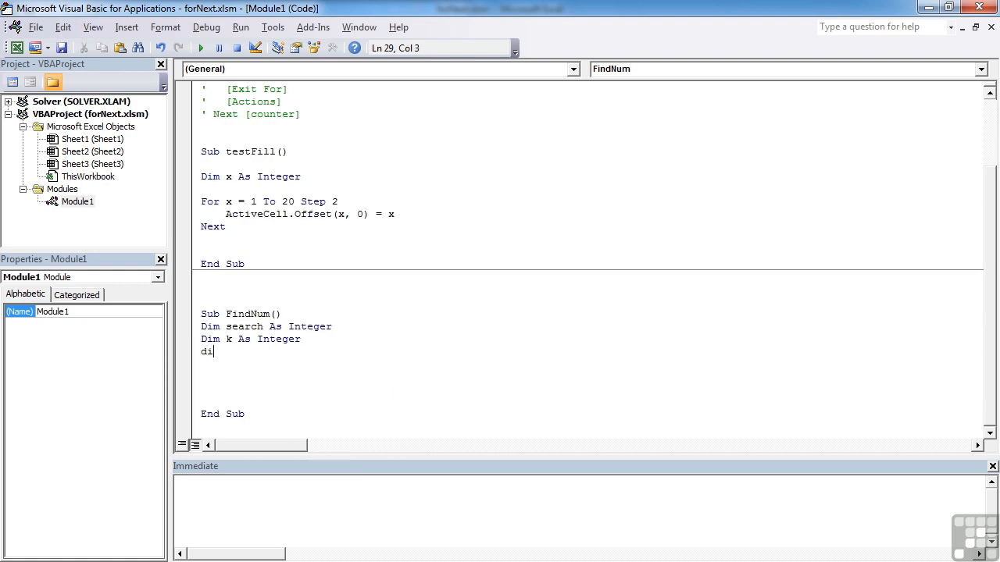
{"action": "type", "text": "m"}
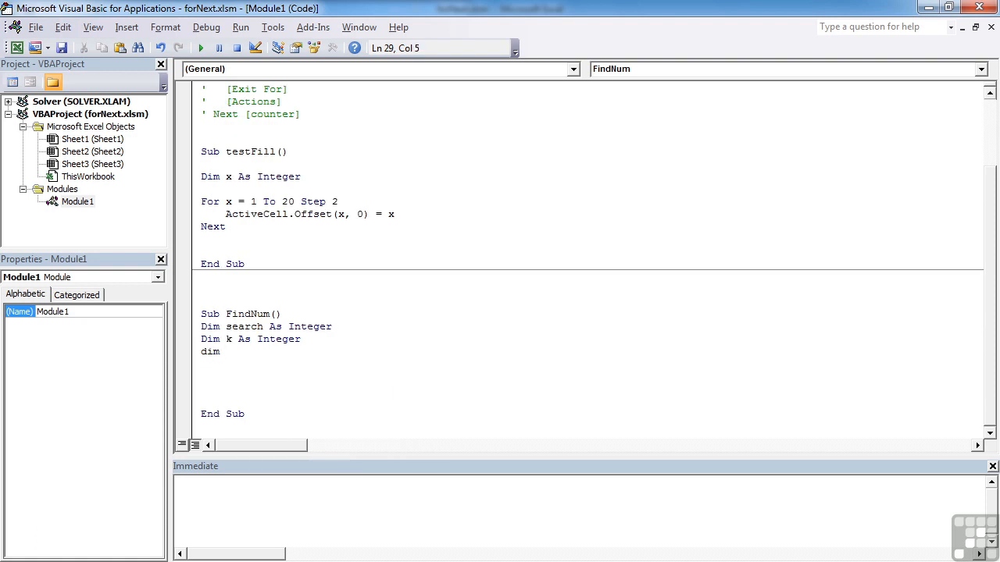
{"action": "type", "text": "m as int"}
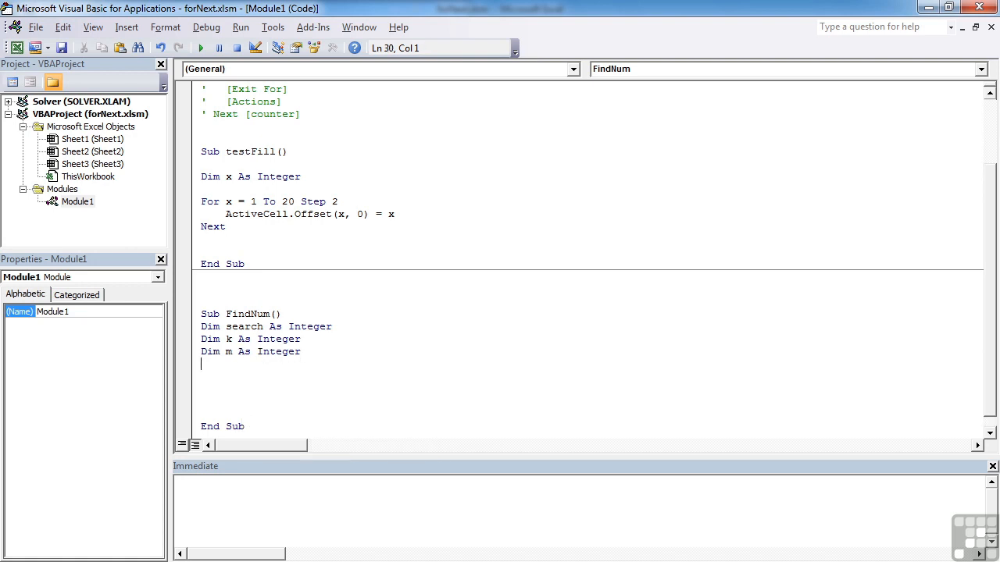
{"action": "type", "text": "search"}
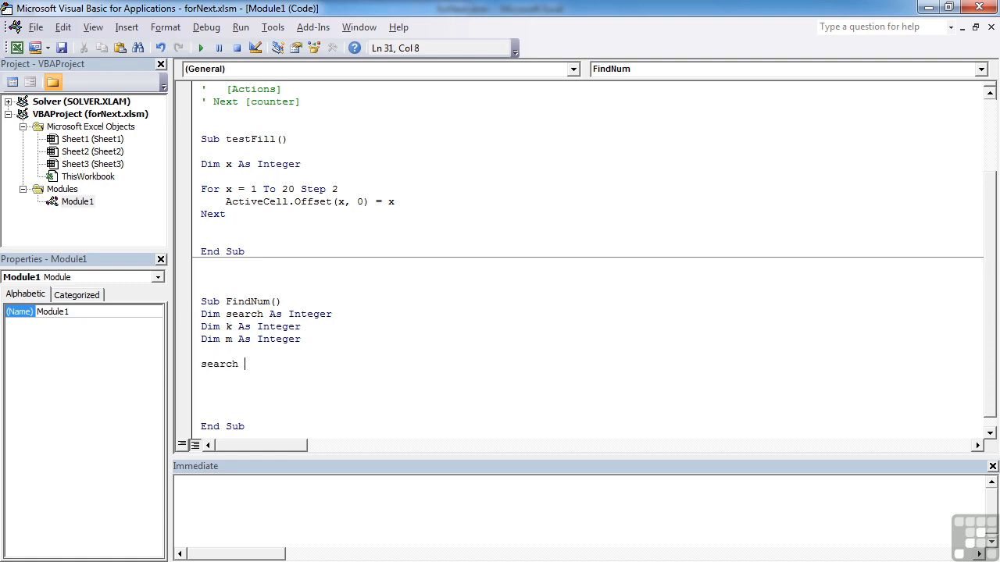
{"action": "type", "text": "= 9"}
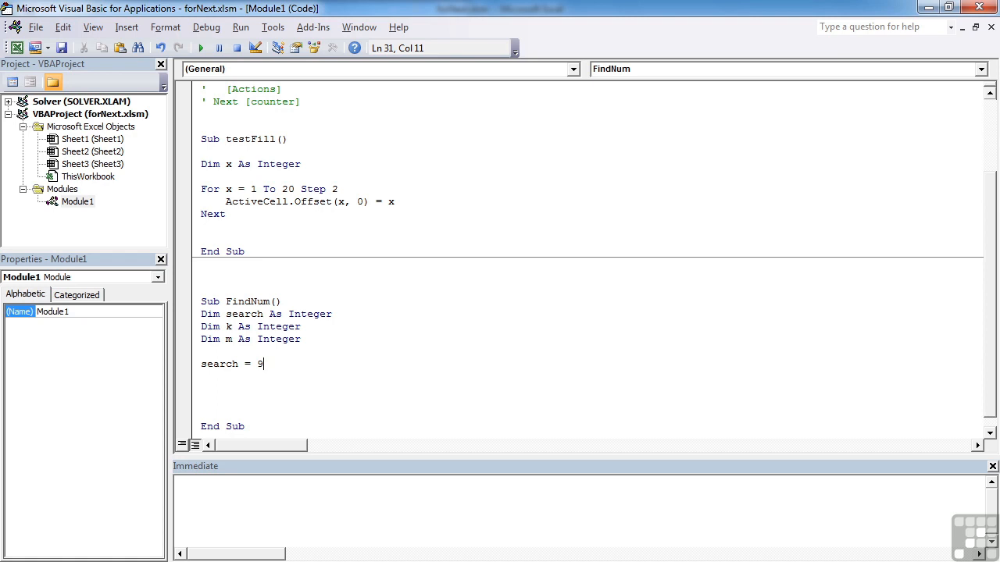
{"action": "key", "text": "Return"}
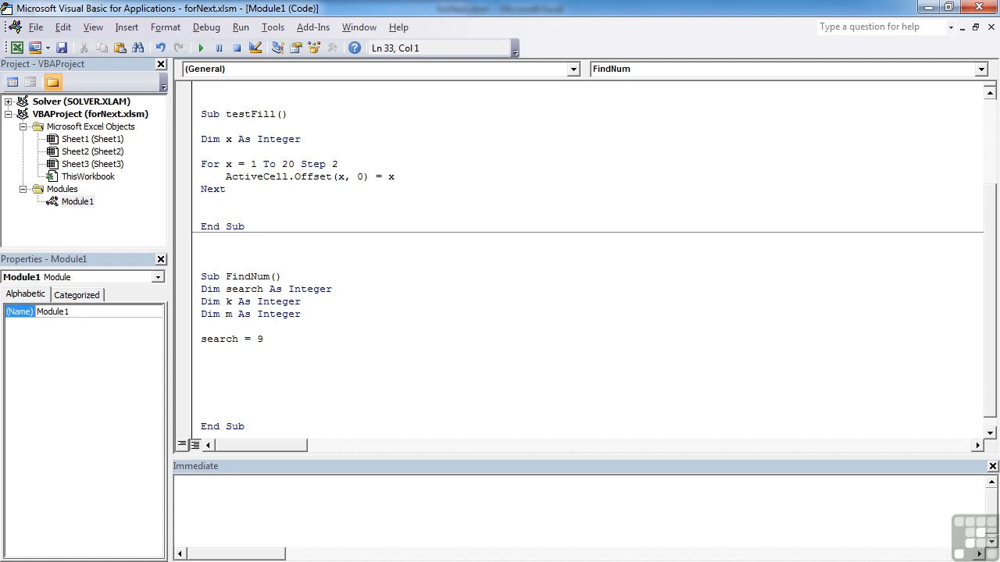
Step: Add a For k = 1 To 20 loop closed by Next k, ready for its body
{"action": "type", "text": "for"}
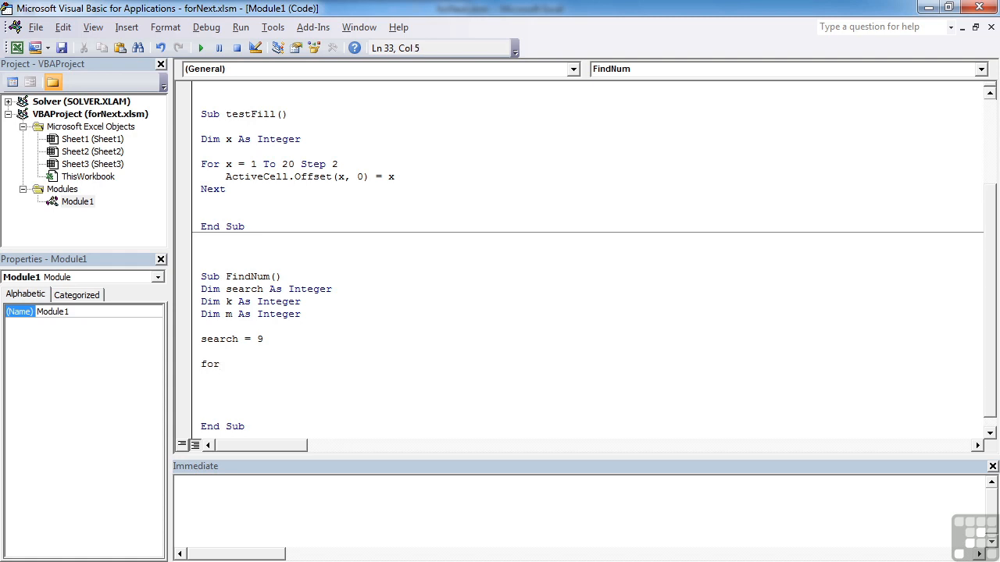
{"action": "type", "text": "k = 1"}
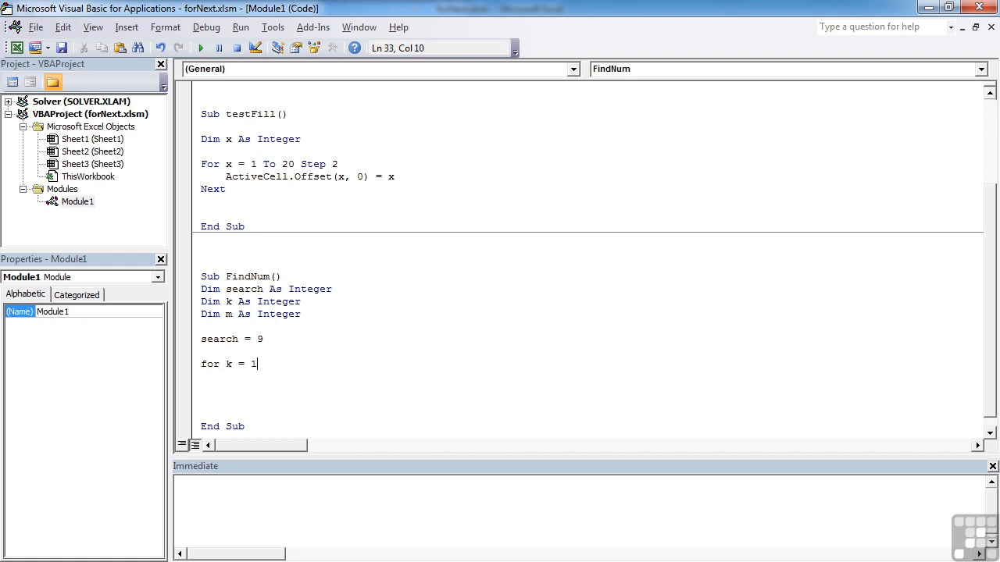
{"action": "type", "text": "to 20"}
{"action": "type", "text": "Next k"}
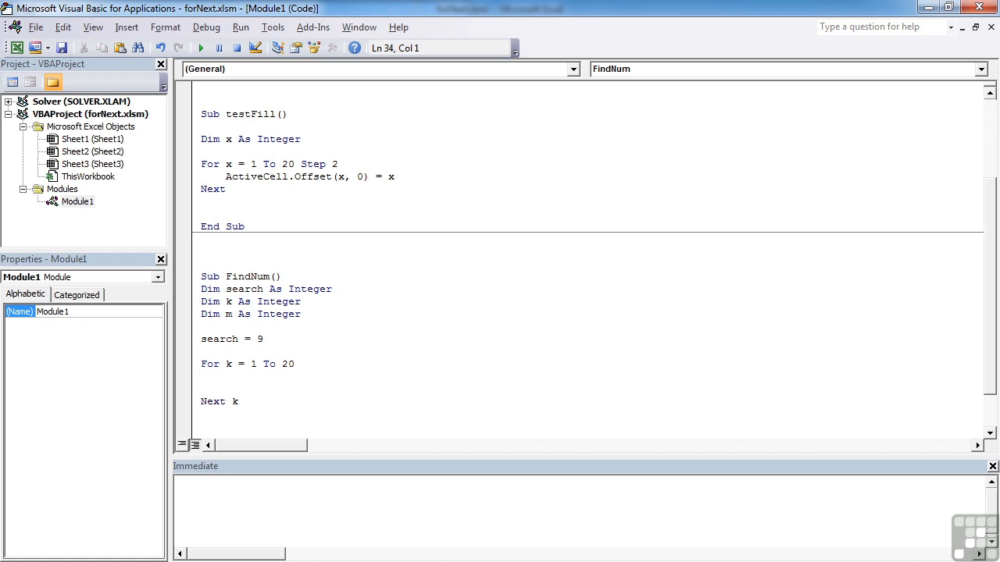
{"action": "left_click", "coordinate": [201, 376]}
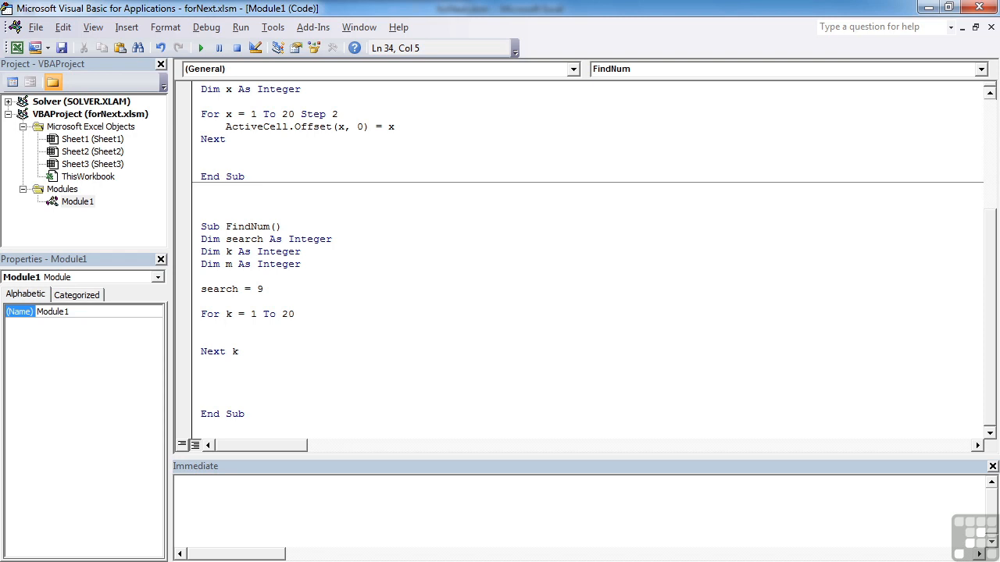
Step: Assign m = Range("e7").Offset(k, 0).Value inside the loop and start an If line below it
{"action": "type", "text": "m ="}
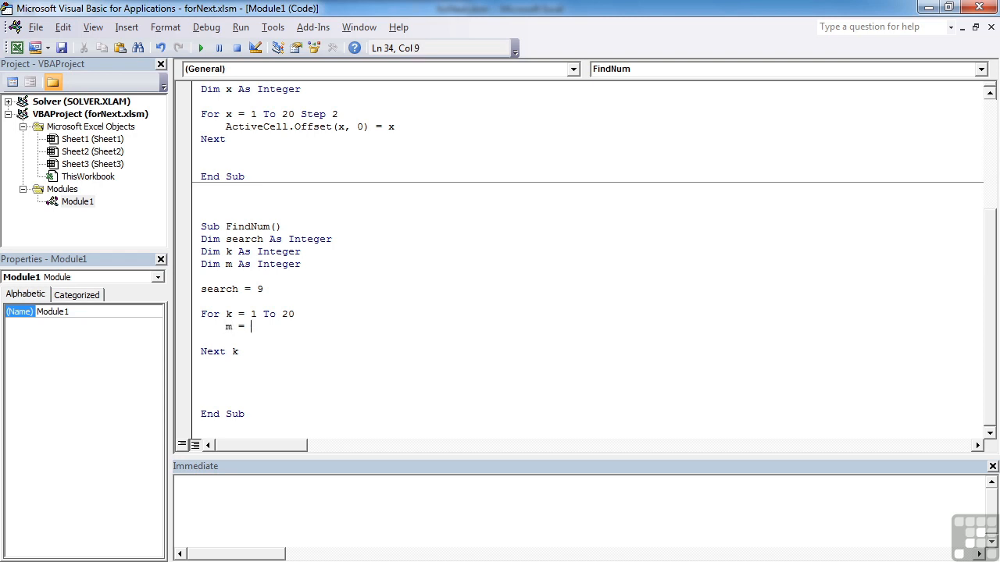
{"action": "type", "text": "range"}
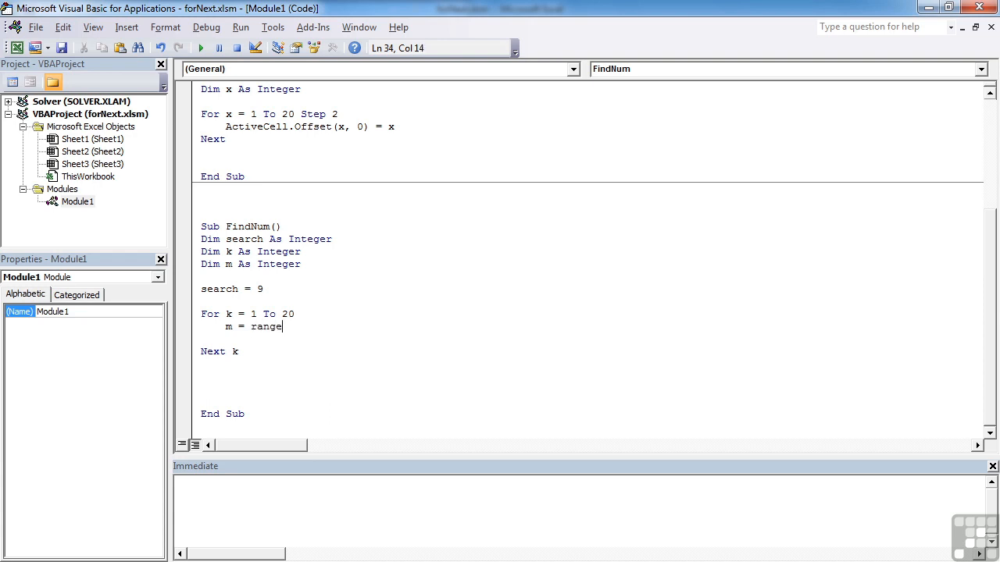
{"action": "type", "text": "(\""}
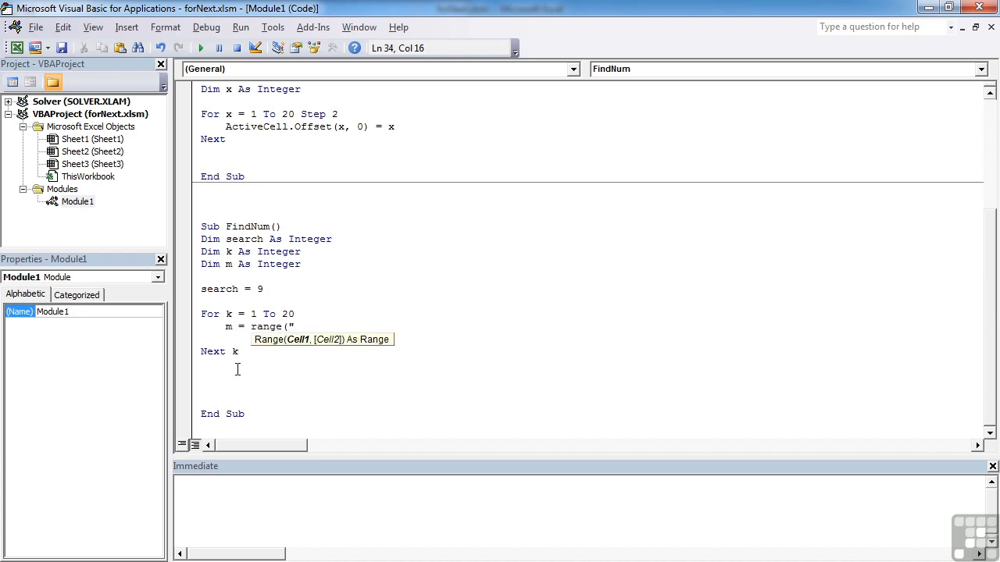
{"action": "type", "text": "e7"}
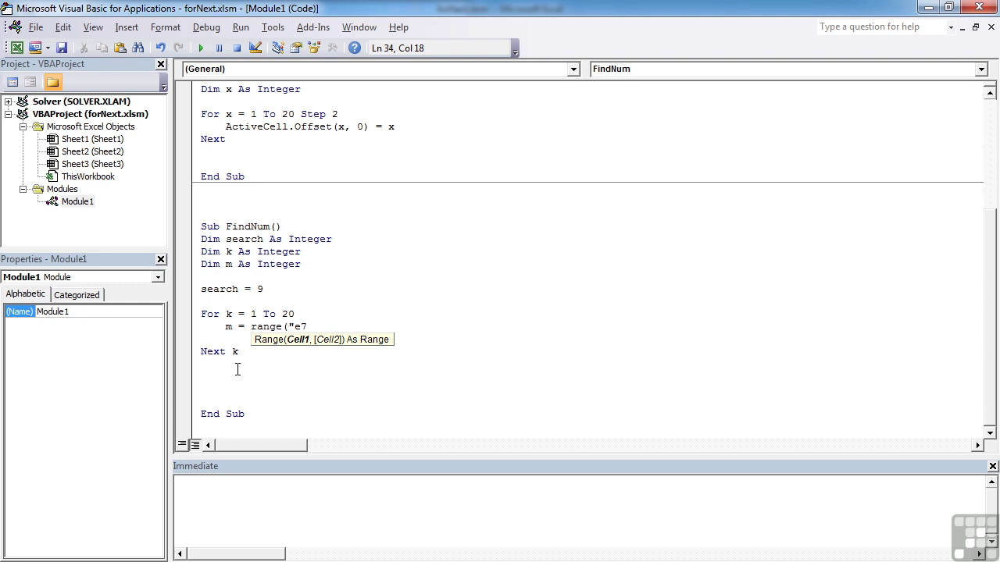
{"action": "type", "text": "."}
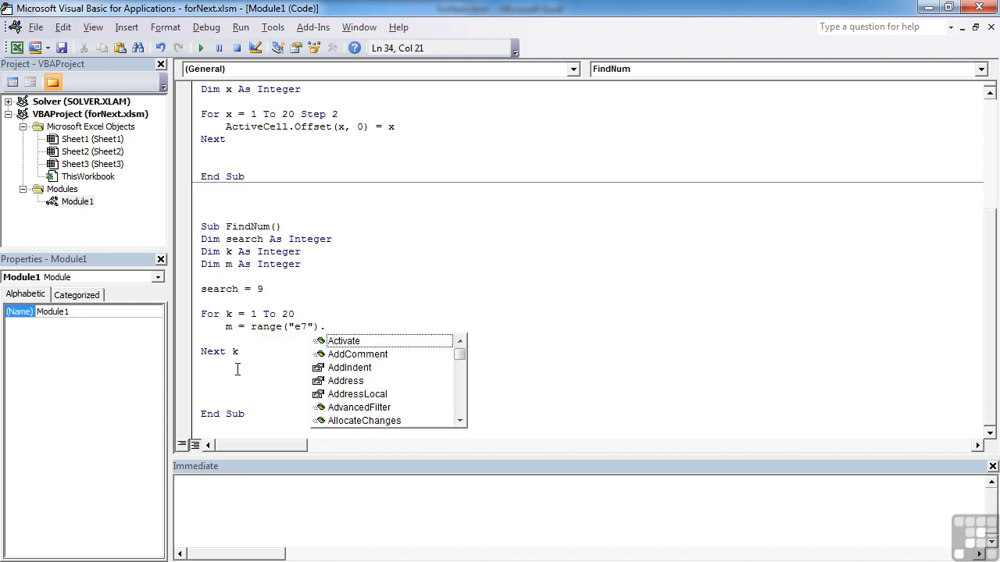
{"action": "type", "text": "Offset("}
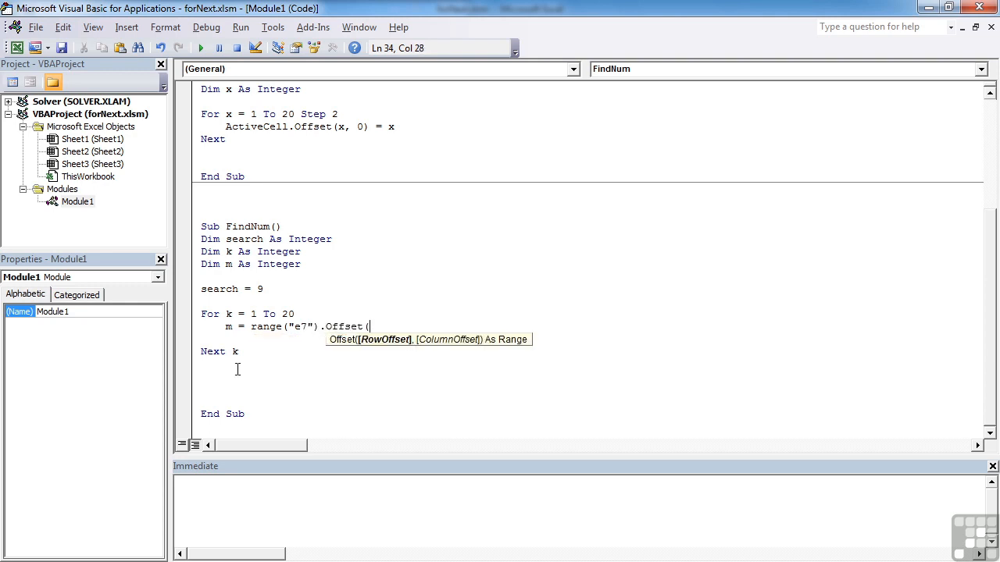
{"action": "type", "text": "k,0)"}
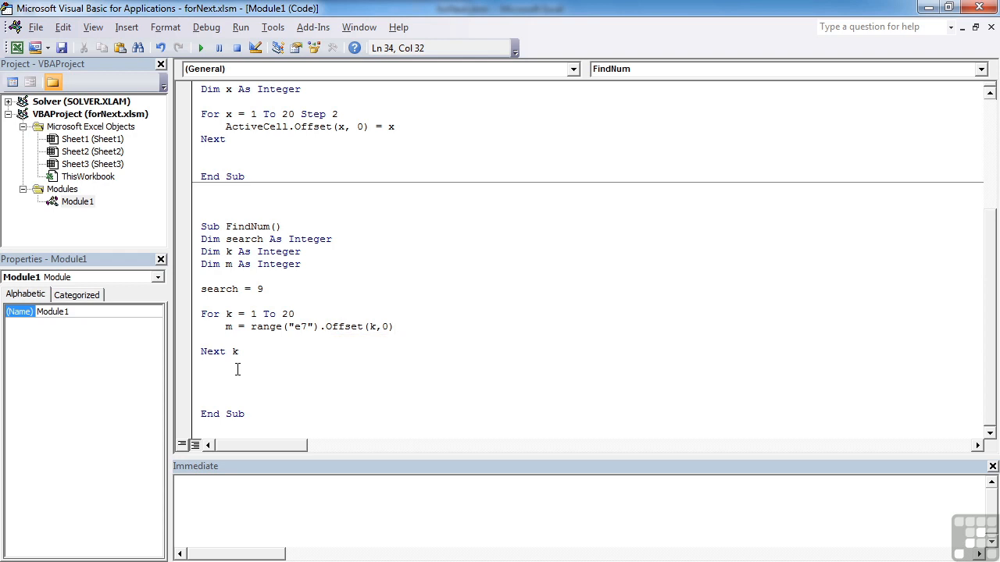
{"action": "type", "text": ".value"}
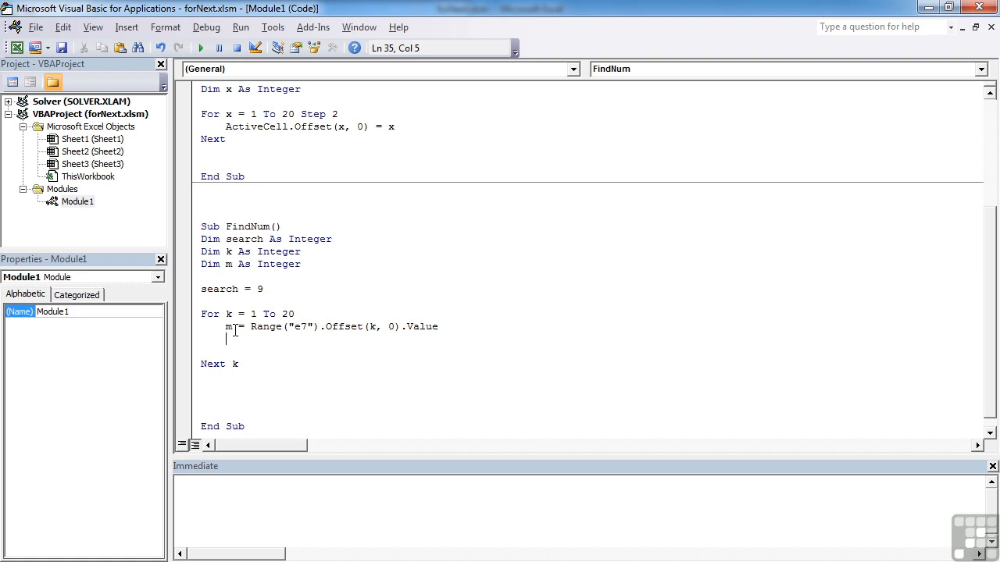
{"action": "type", "text": "if"}
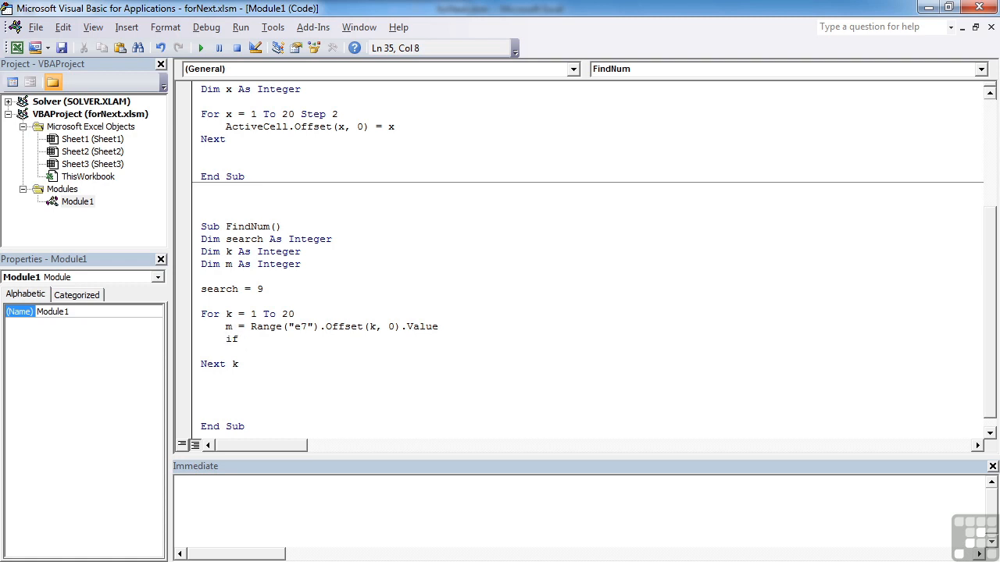